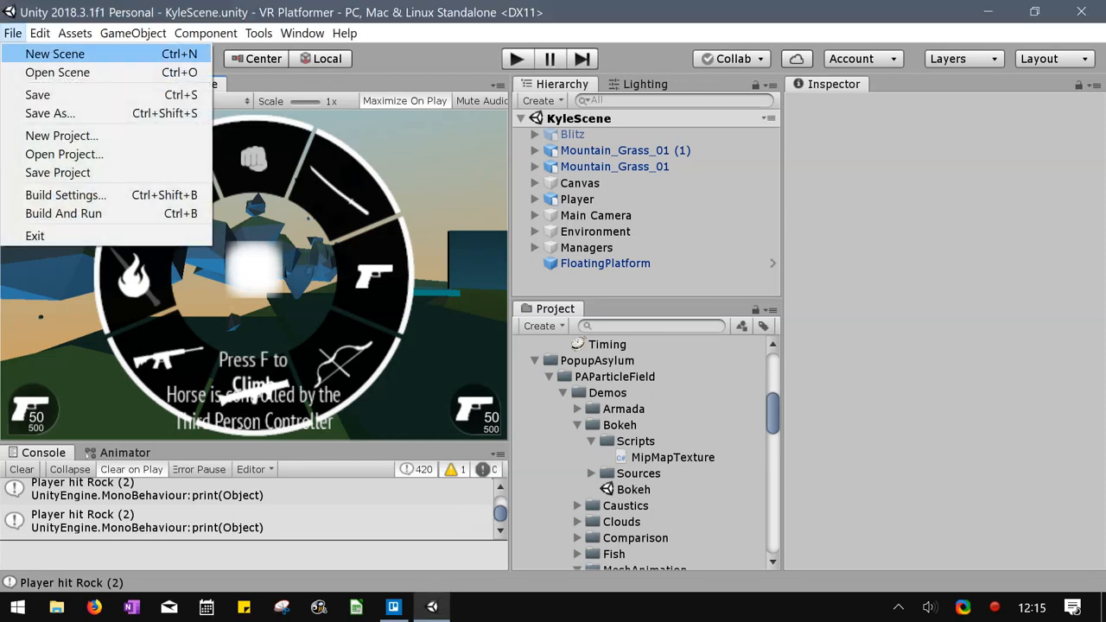
mouse_move(57, 72)
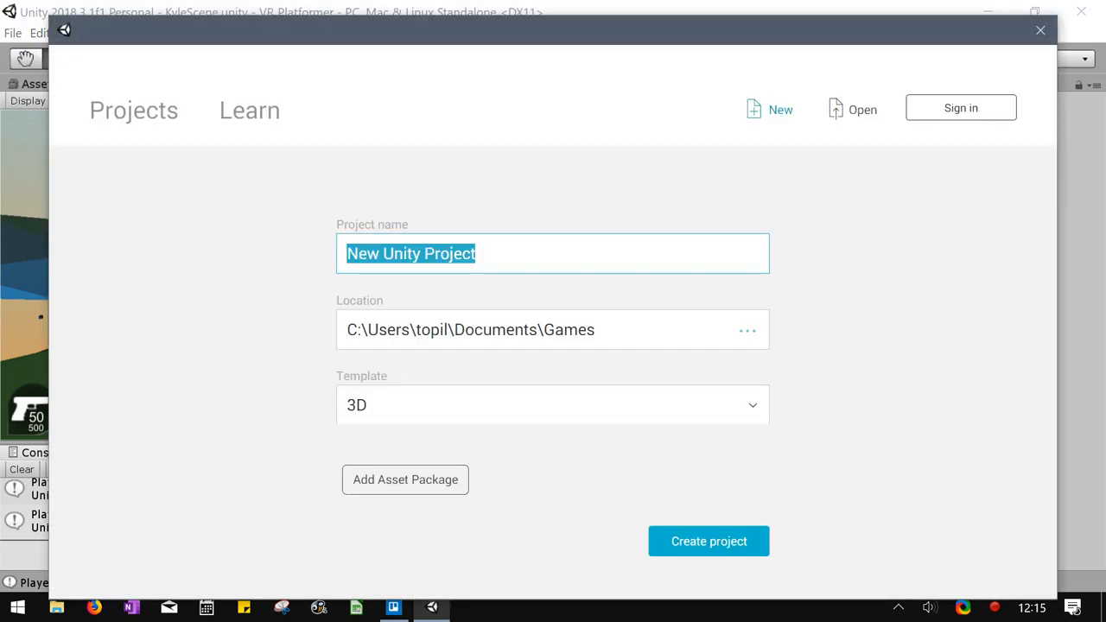
Create a new 3D project named 'RollABAll Lesson' in the Documents Games folder.
type("RollA")
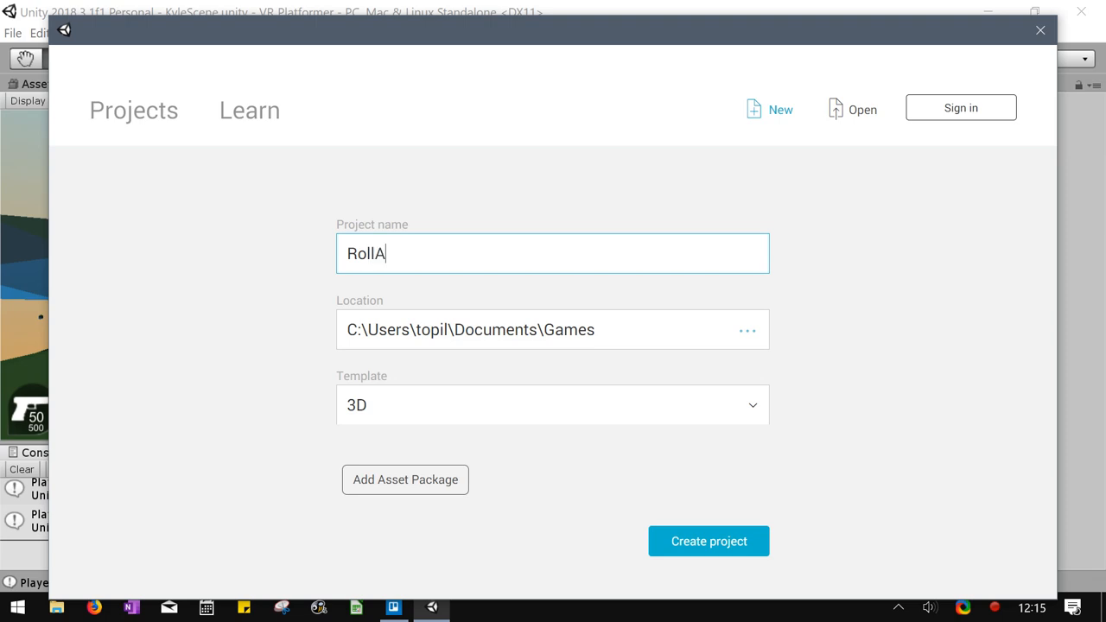
type("BAllLesson")
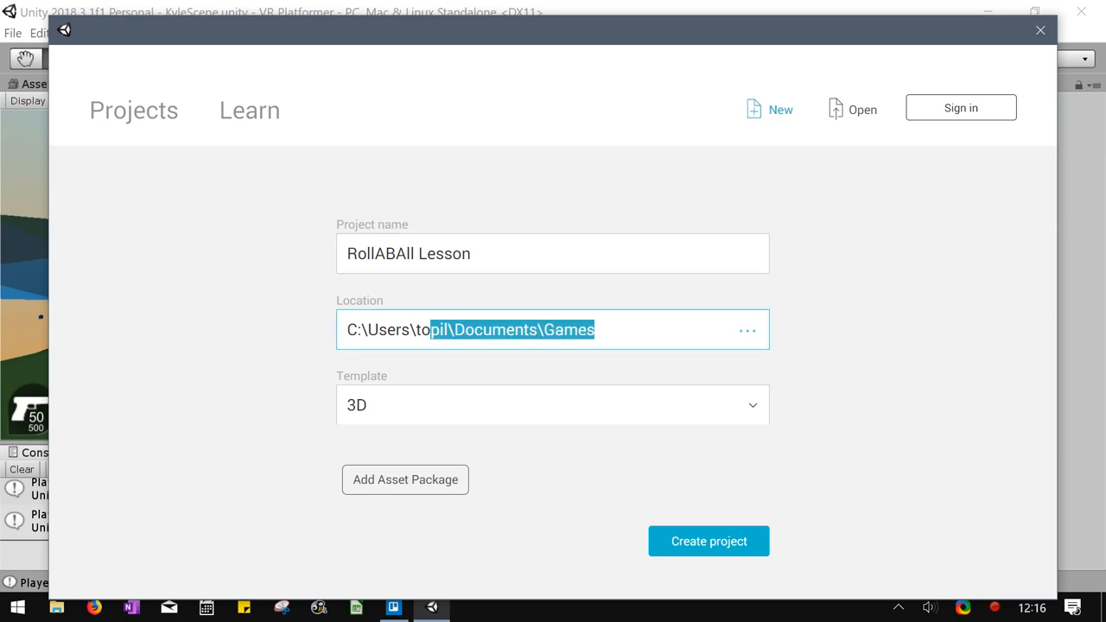
left_click(596, 329)
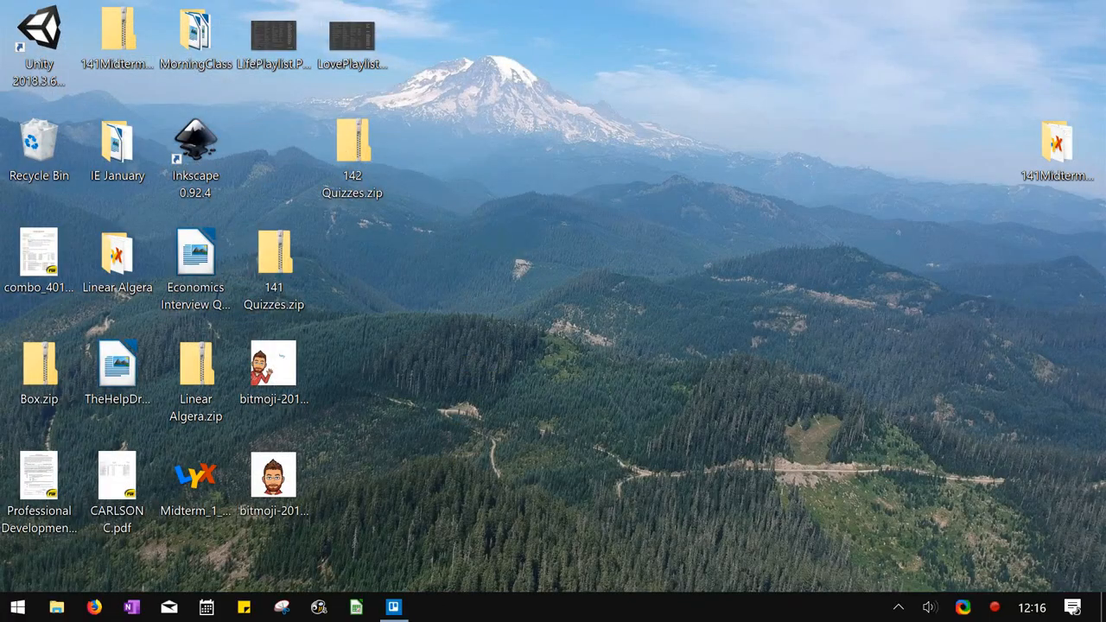
Launch Unity from the desktop shortcut and wait for the RollABAll Lesson project to load.
double_click(39, 34)
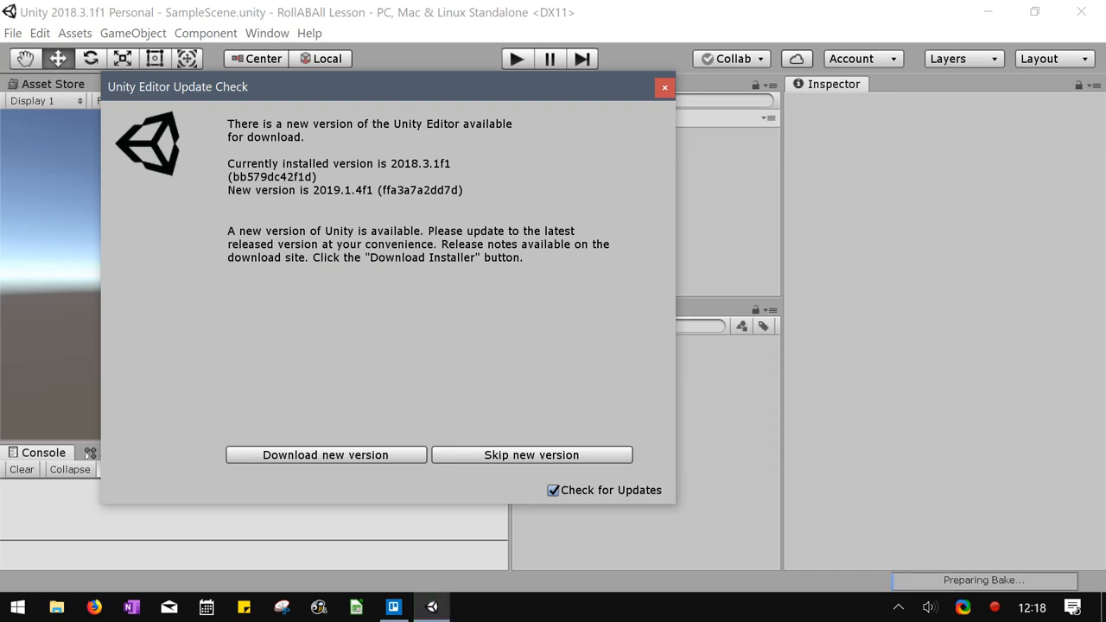
Dismiss the Update Check dialog and bring up the Asset Store from the Window menu.
left_click(531, 455)
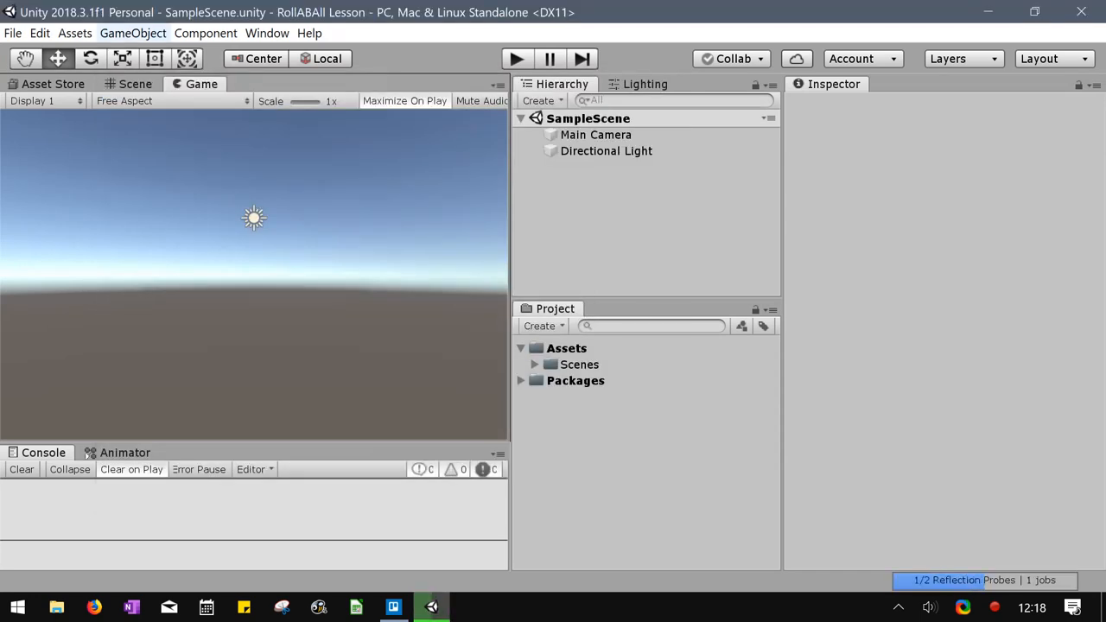
left_click(205, 33)
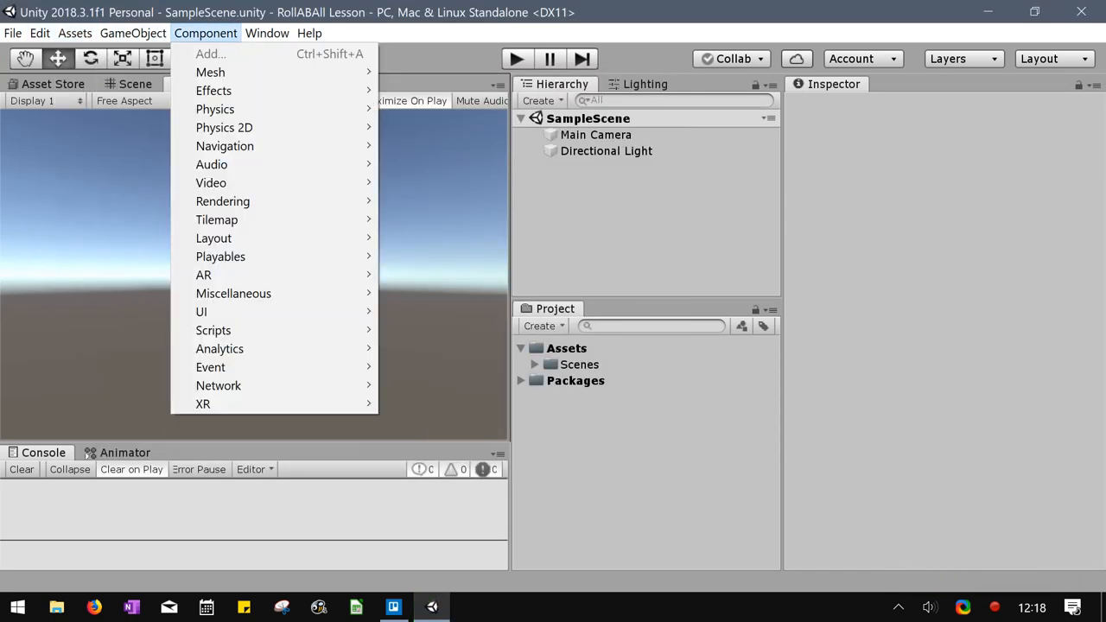
left_click(267, 32)
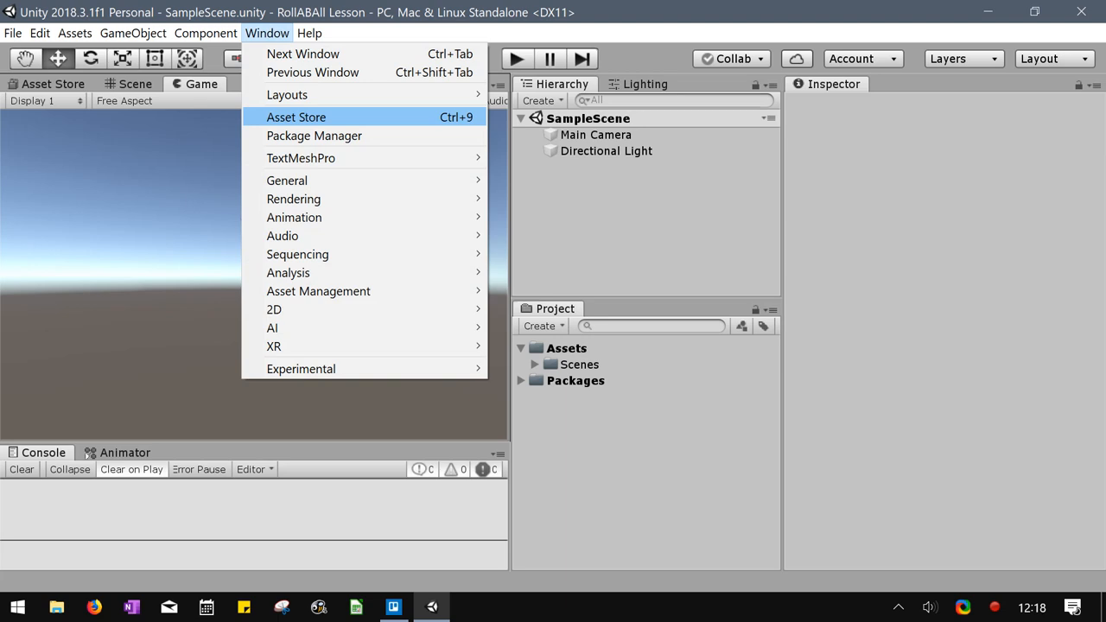
left_click(296, 116)
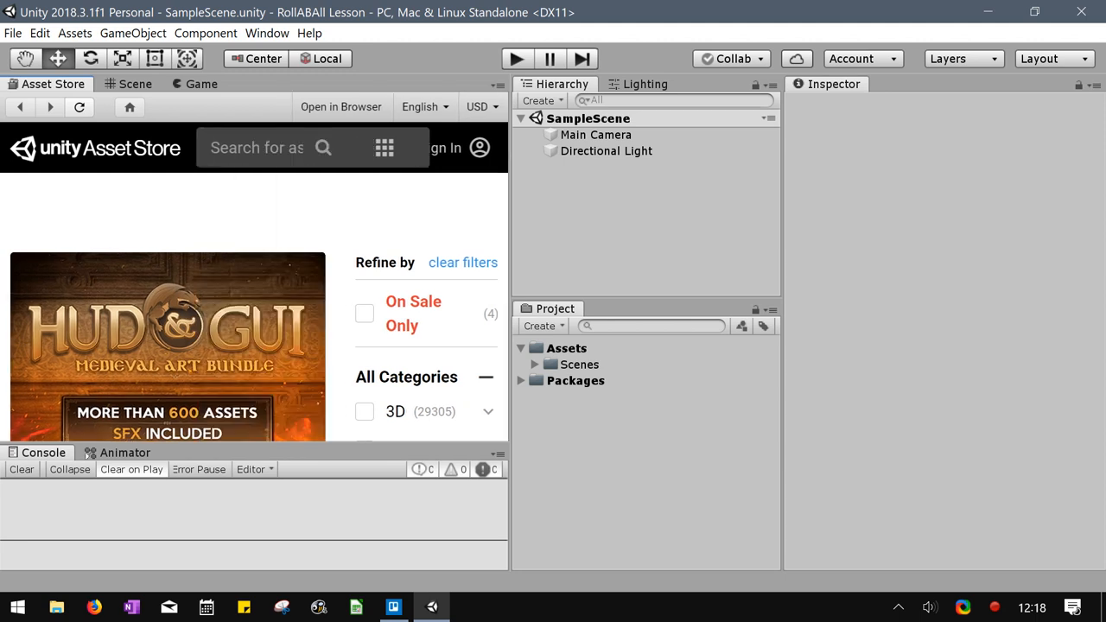
Search the Asset Store for 'stan' and start importing the free Standard Assets package.
left_click(259, 147)
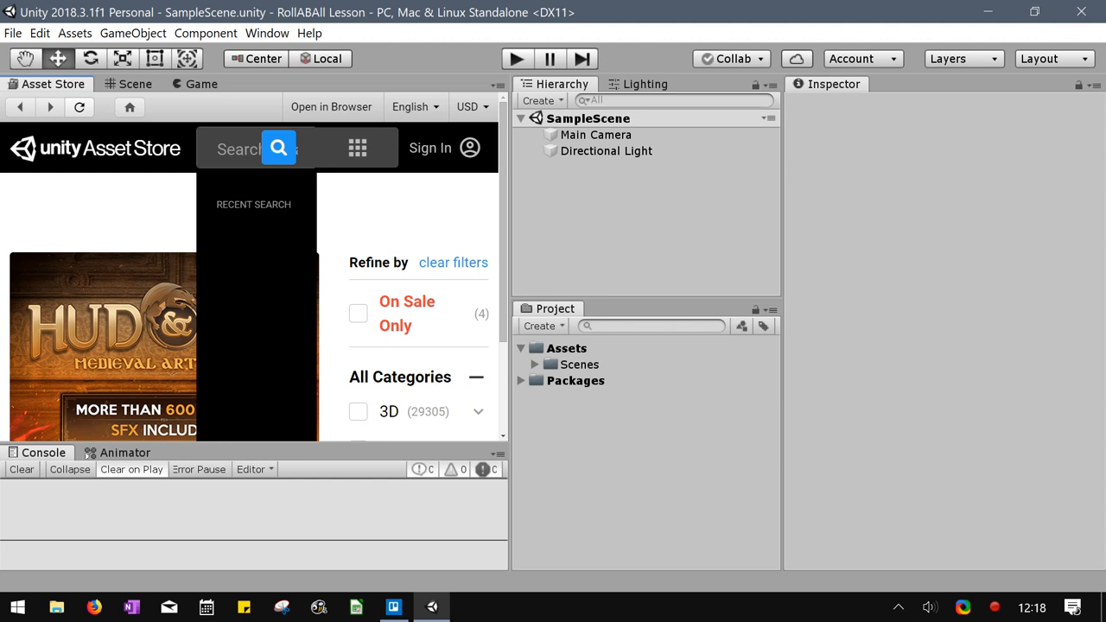
type("standard")
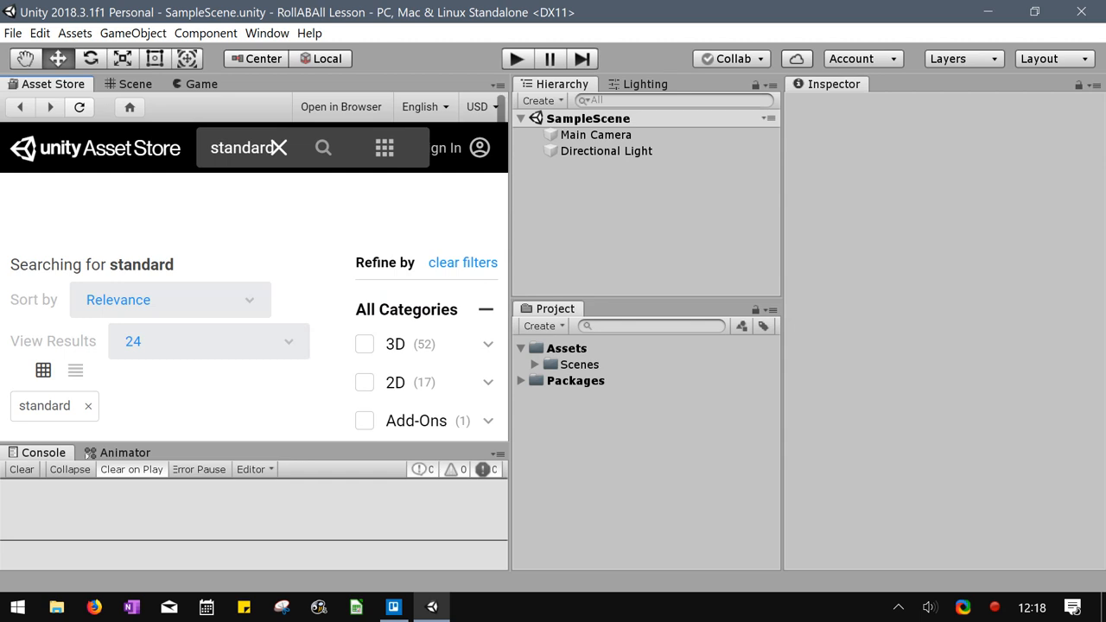
scroll("down", 3)
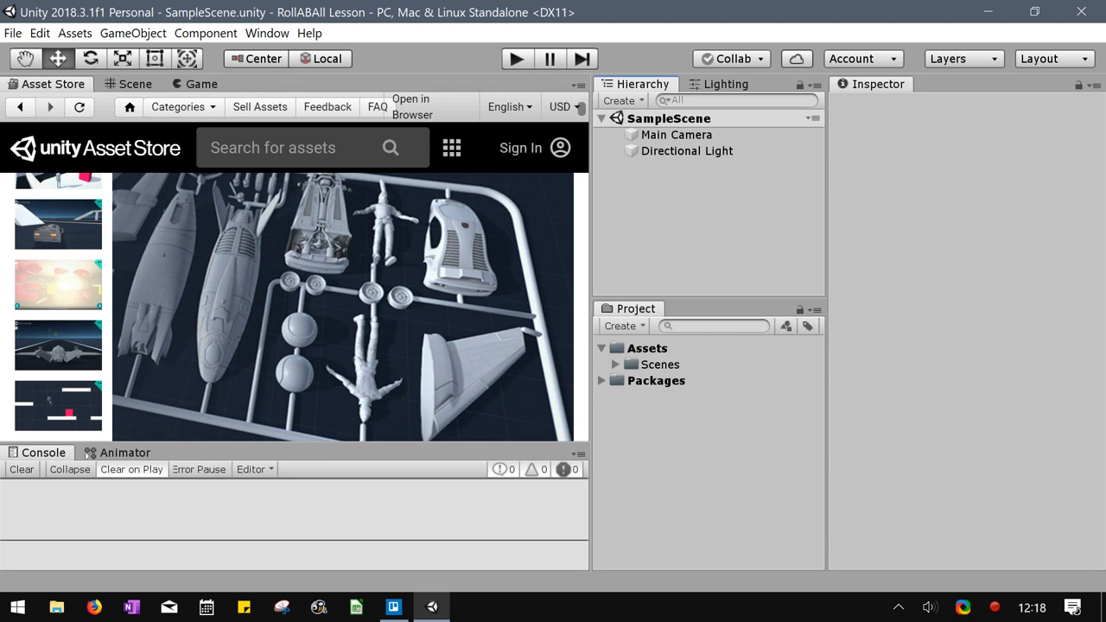
scroll("down", 3)
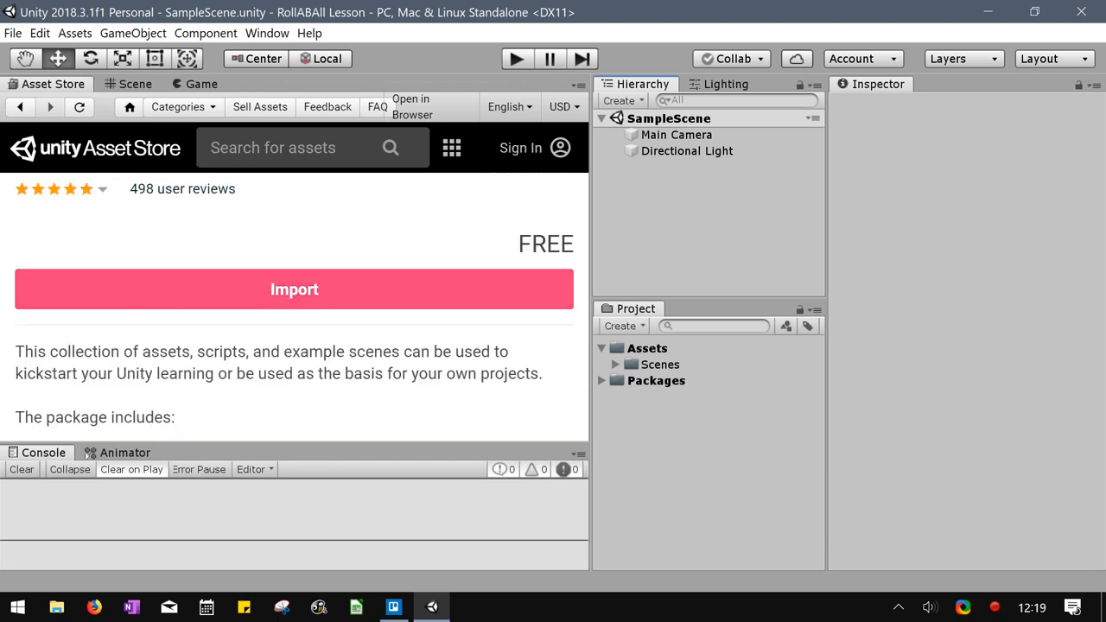
left_click(294, 288)
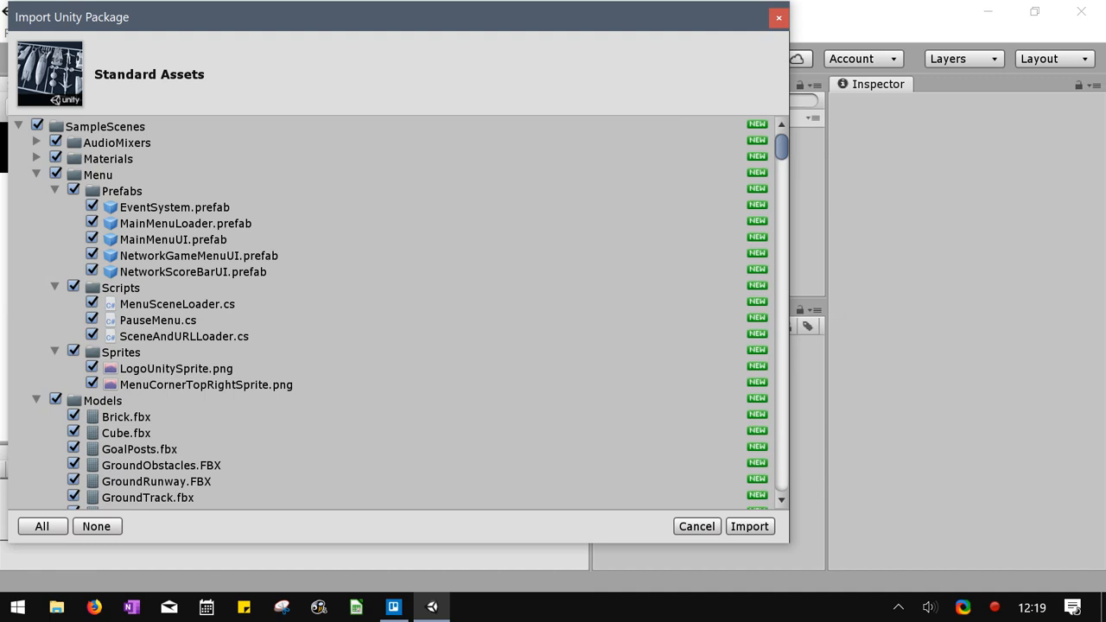
Exclude SampleScenes from the import, keeping Cameras and the RollerBall character included.
left_click(96, 526)
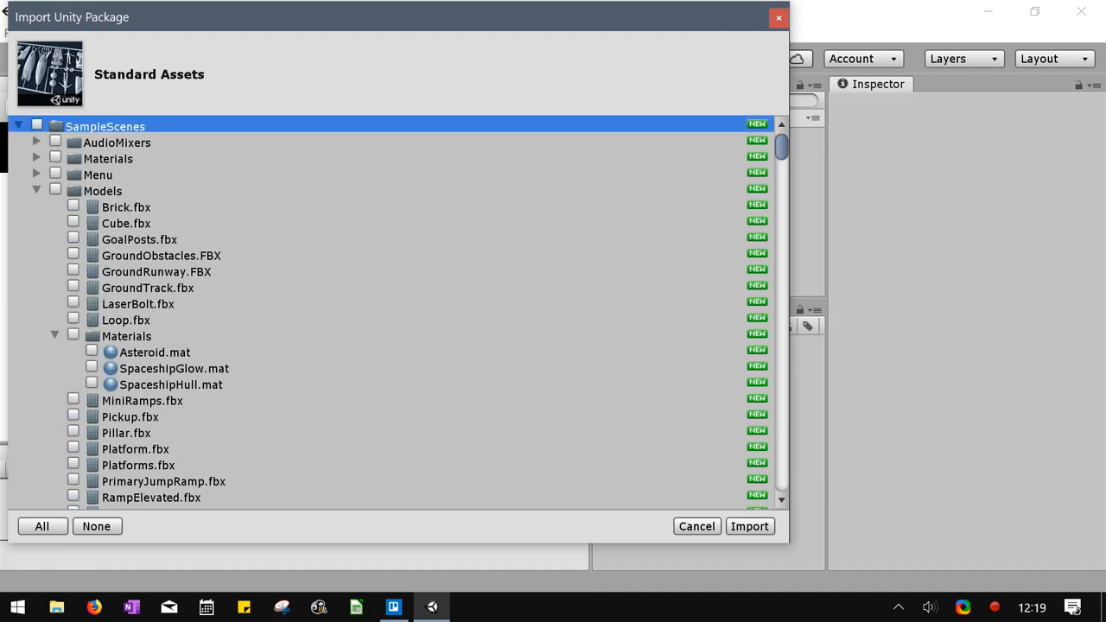
left_click(18, 125)
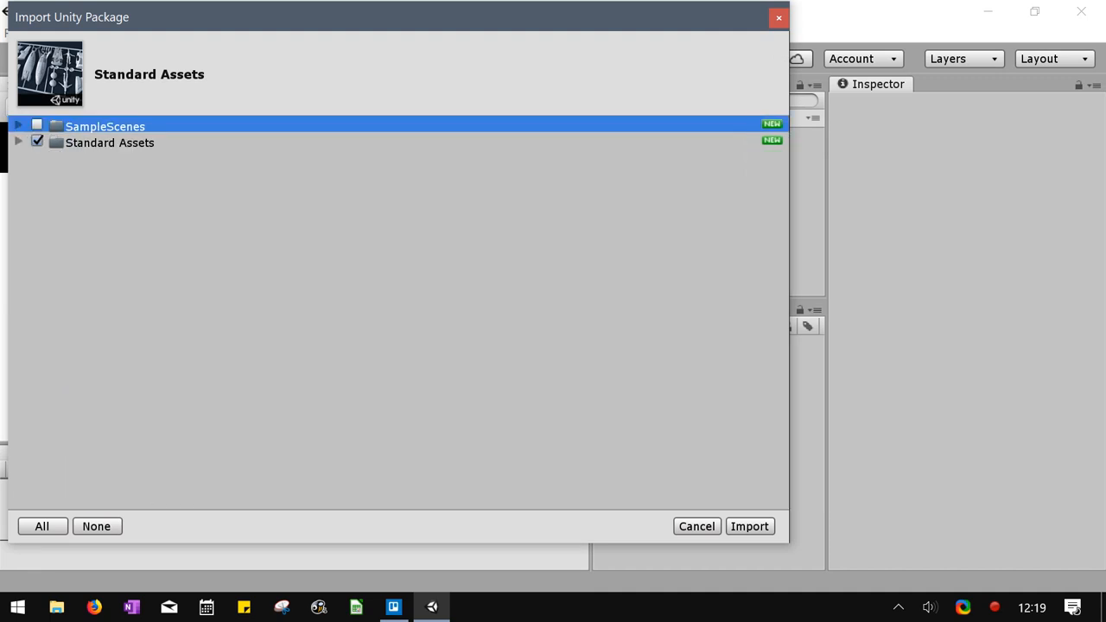
left_click(18, 141)
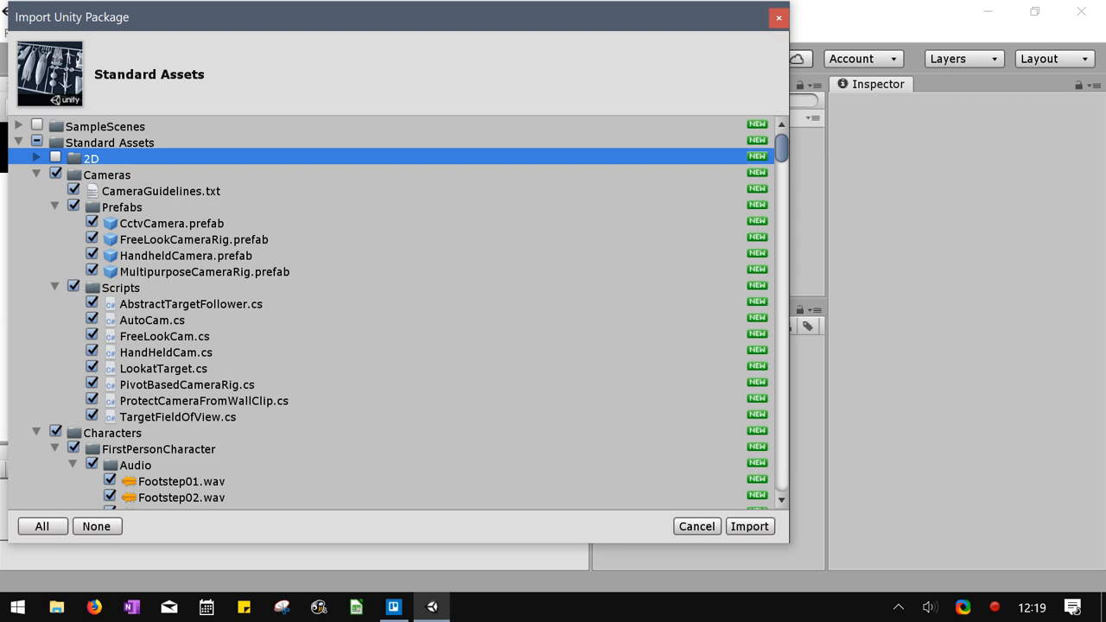
left_click(36, 174)
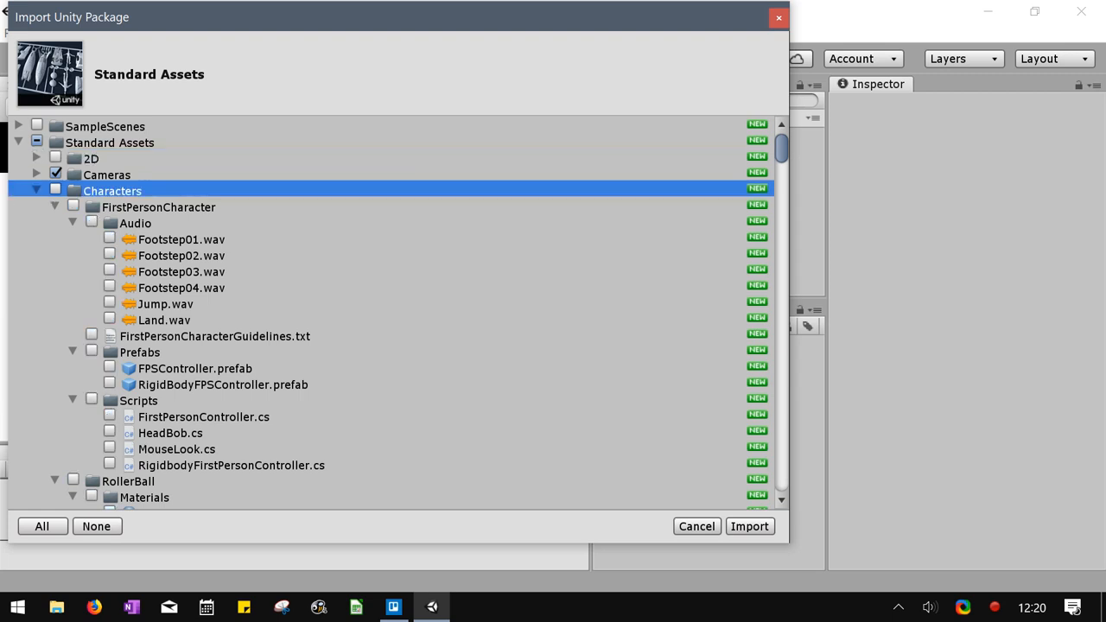
left_click(72, 207)
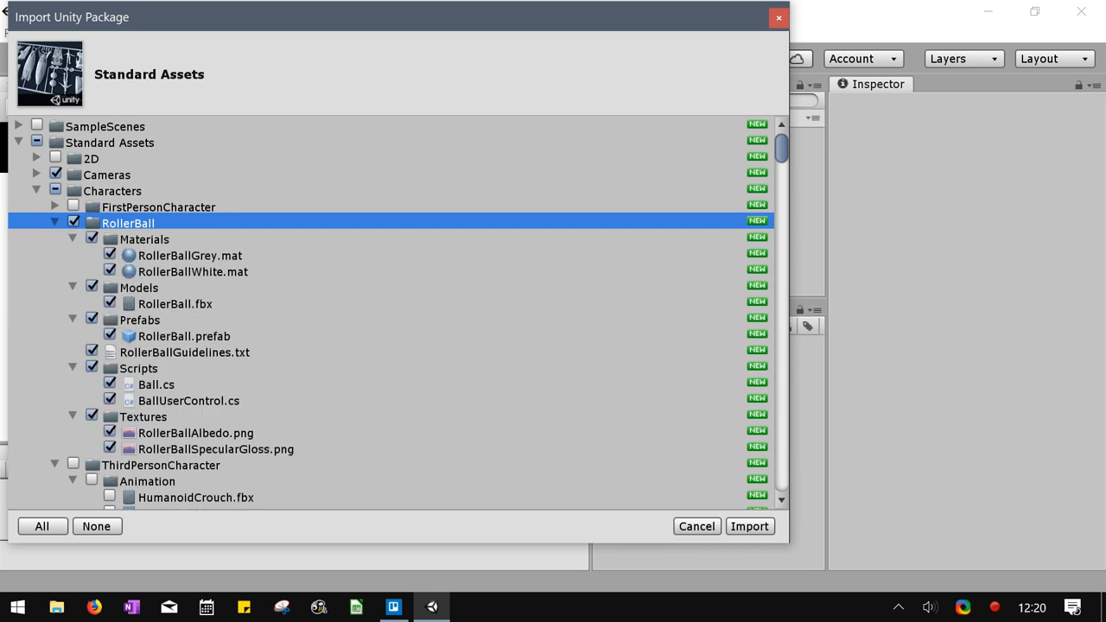
left_click(56, 222)
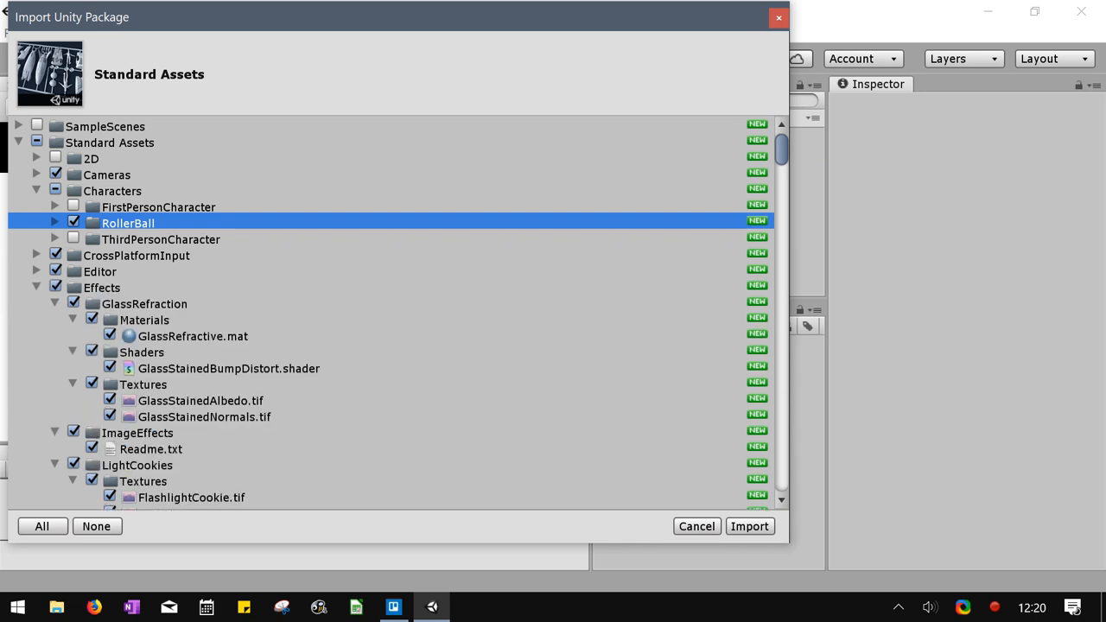
Exclude the Effects folder and Water environment assets from the import.
scroll("down", 3)
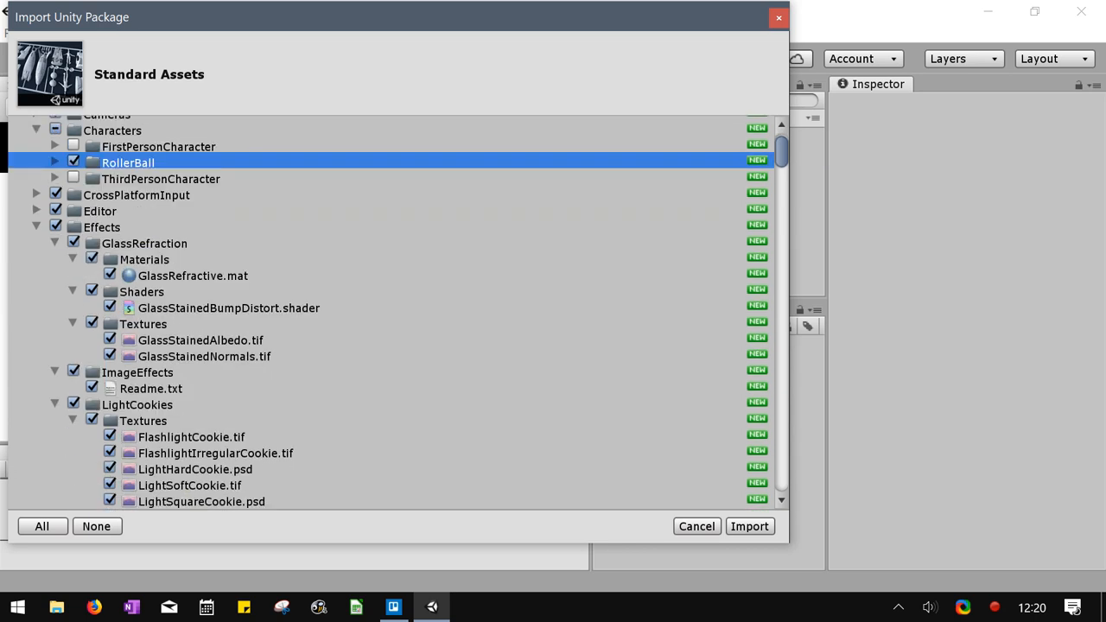
left_click(73, 227)
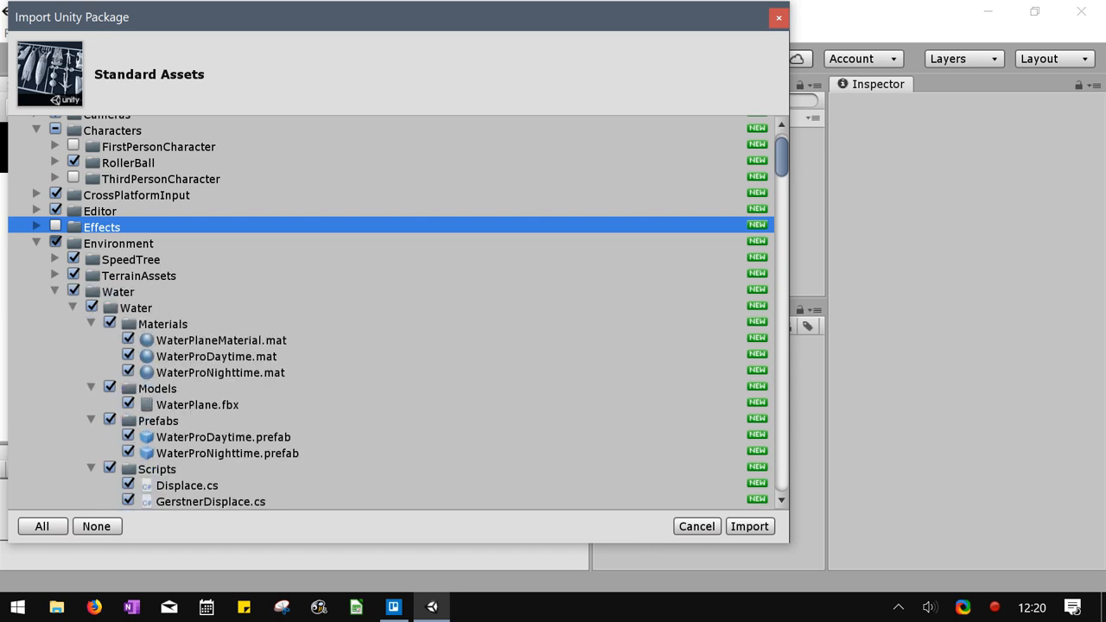
left_click(55, 243)
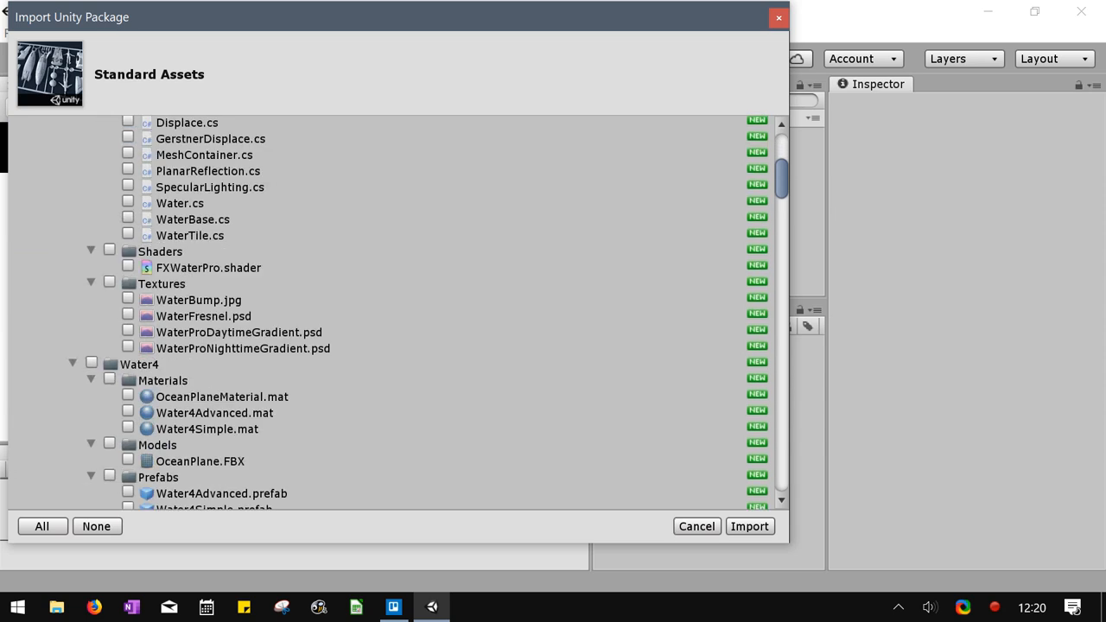
scroll("down", 3)
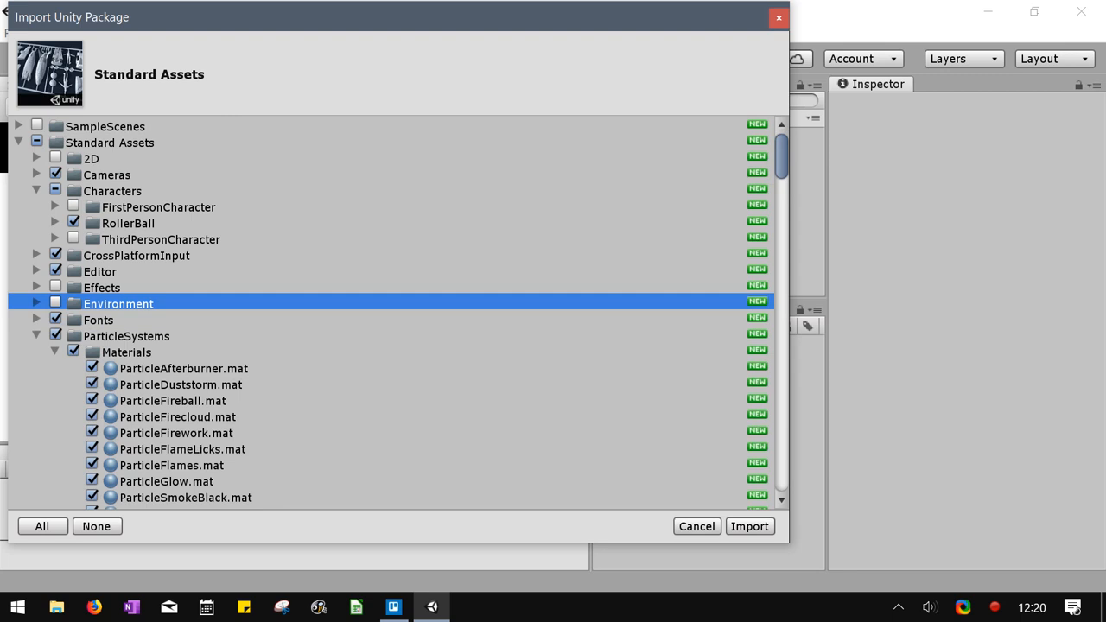
Exclude ParticleSystems from the import and collapse the PhysicsMaterials folder, keeping it included.
scroll("down", 3)
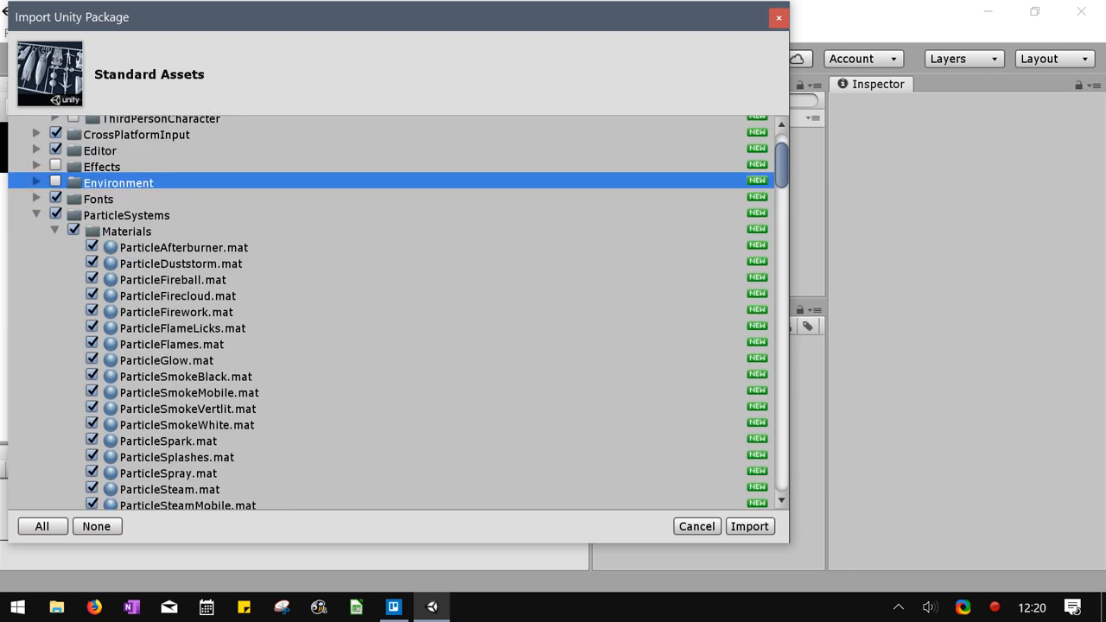
left_click(54, 215)
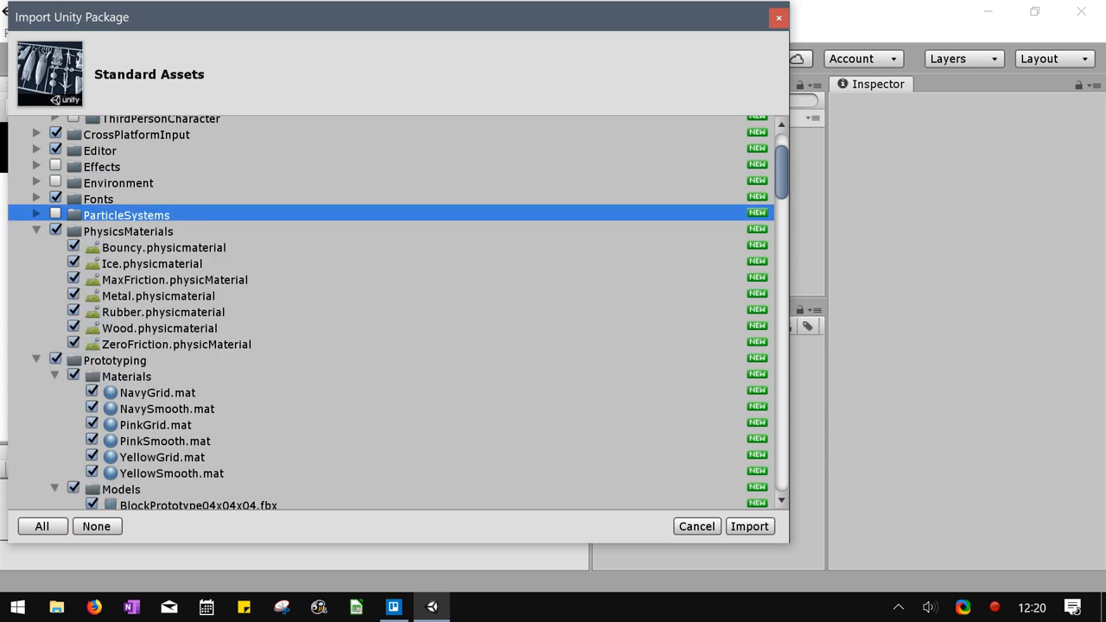
left_click(128, 230)
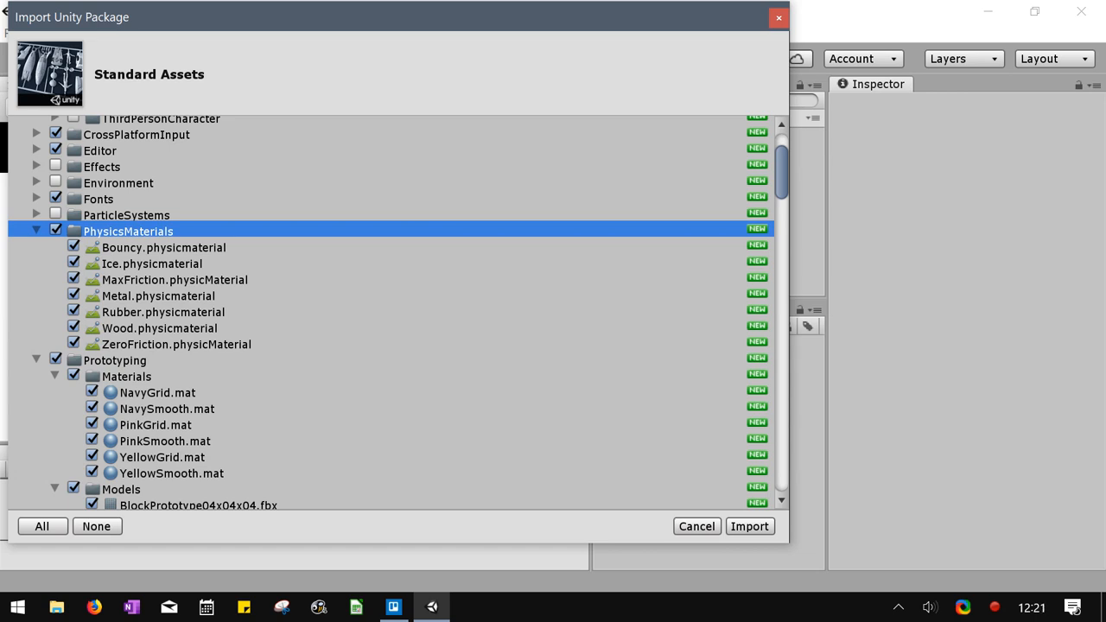
left_click(37, 231)
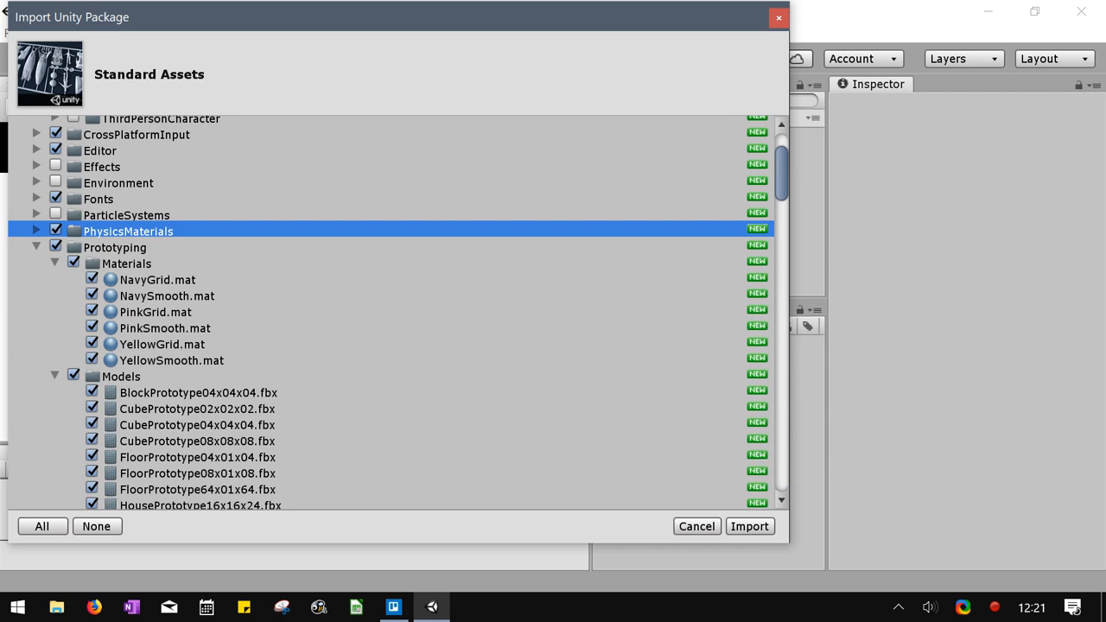
scroll("down", 3)
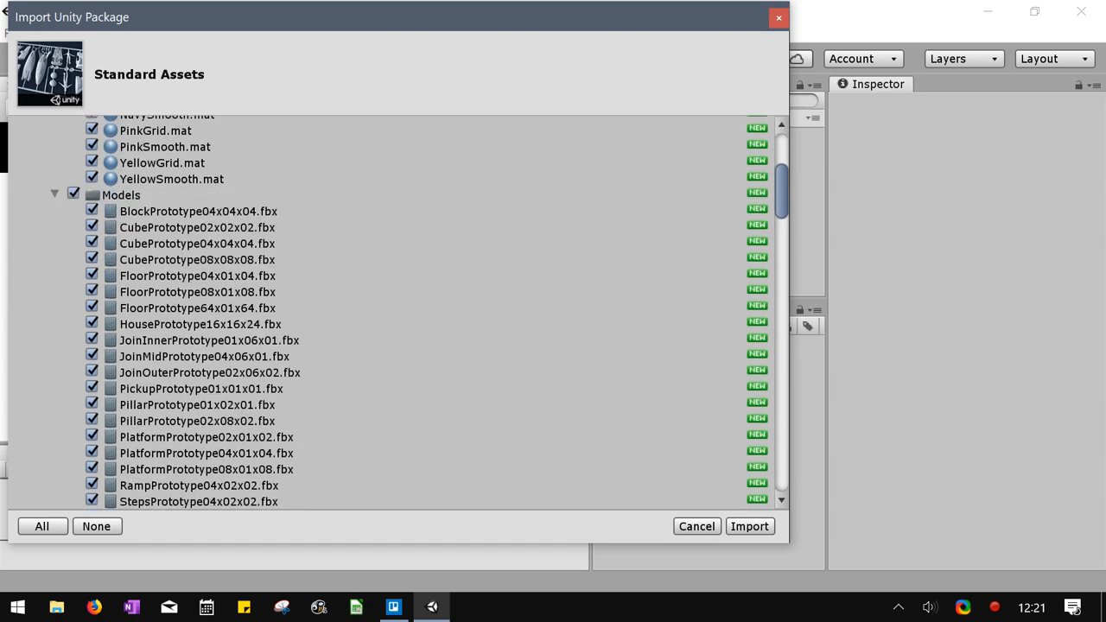
Collapse the Utility folder and exclude Vehicles from the import.
scroll("down", 3)
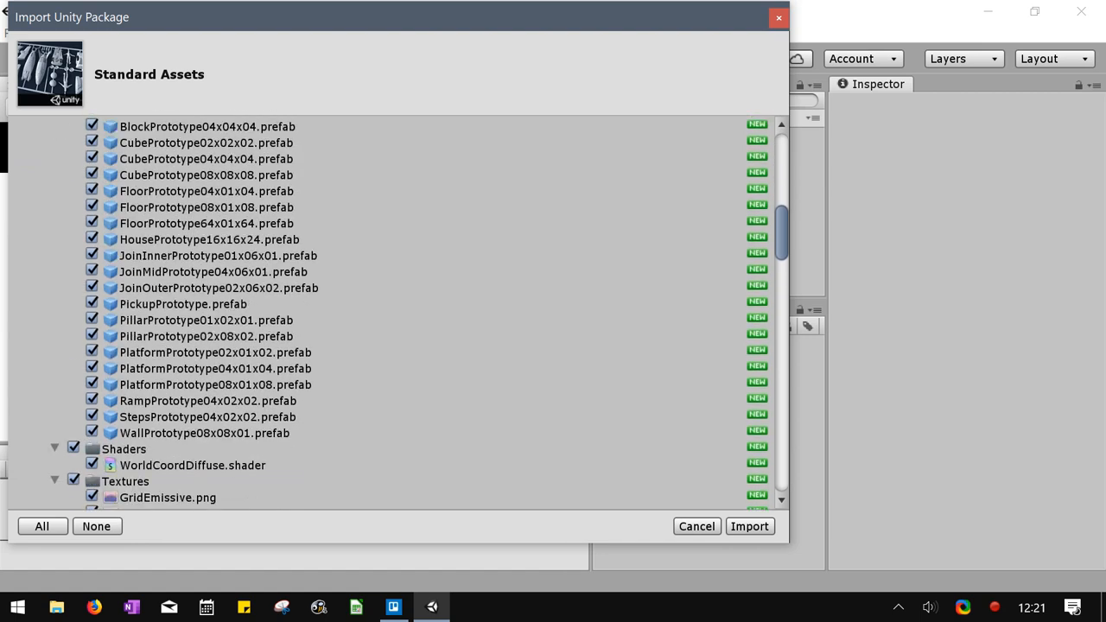
scroll("down", 3)
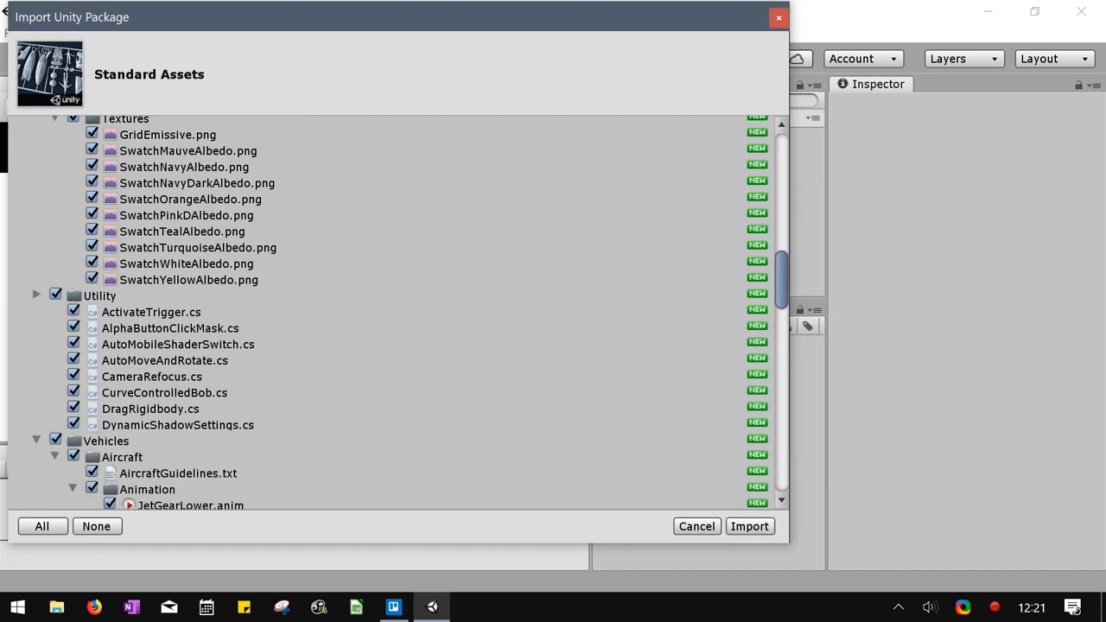
left_click(36, 293)
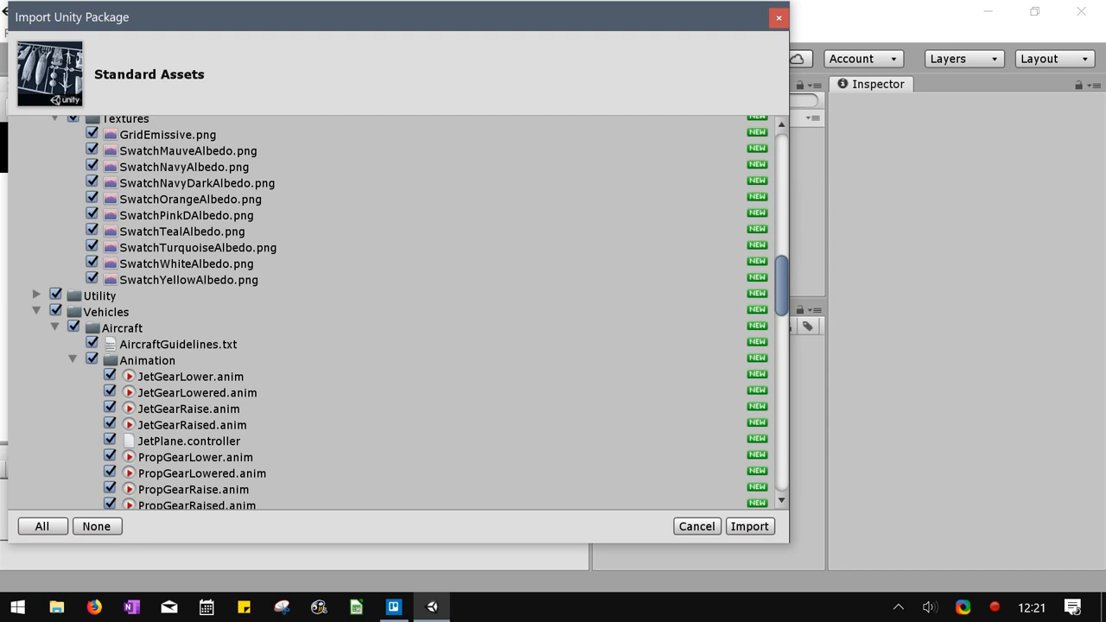
scroll("down", 3)
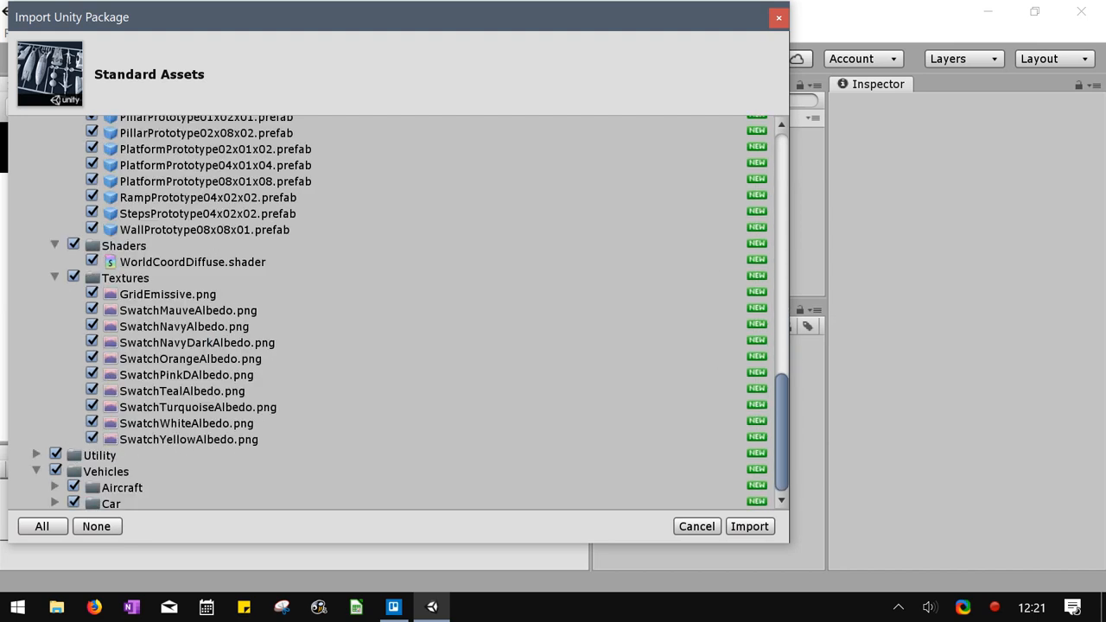
left_click(74, 471)
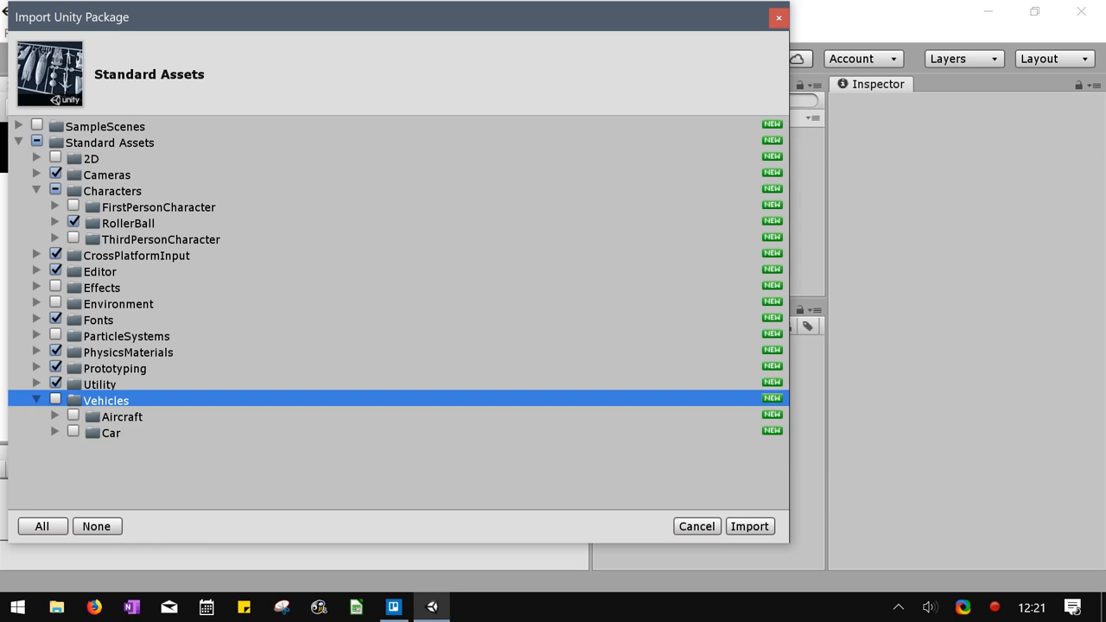
Import the trimmed Standard Assets selection with RollerBall, Prototyping and PhysicsMaterials.
left_click(748, 526)
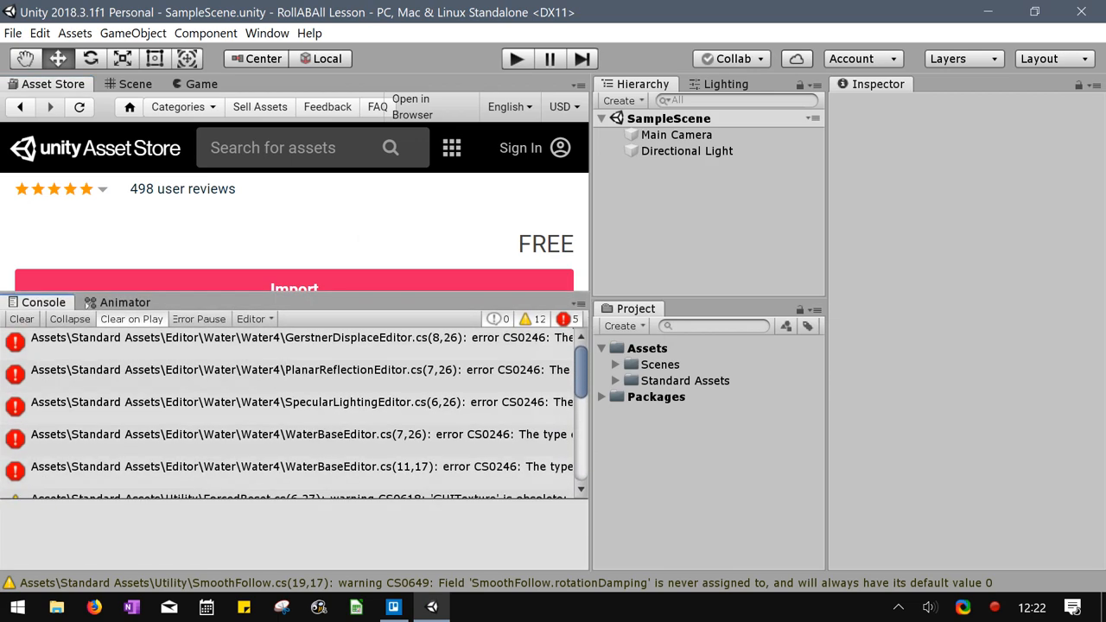
Trace a Water4 compile error to its script and select the Water editor folder for deletion.
left_click(293, 370)
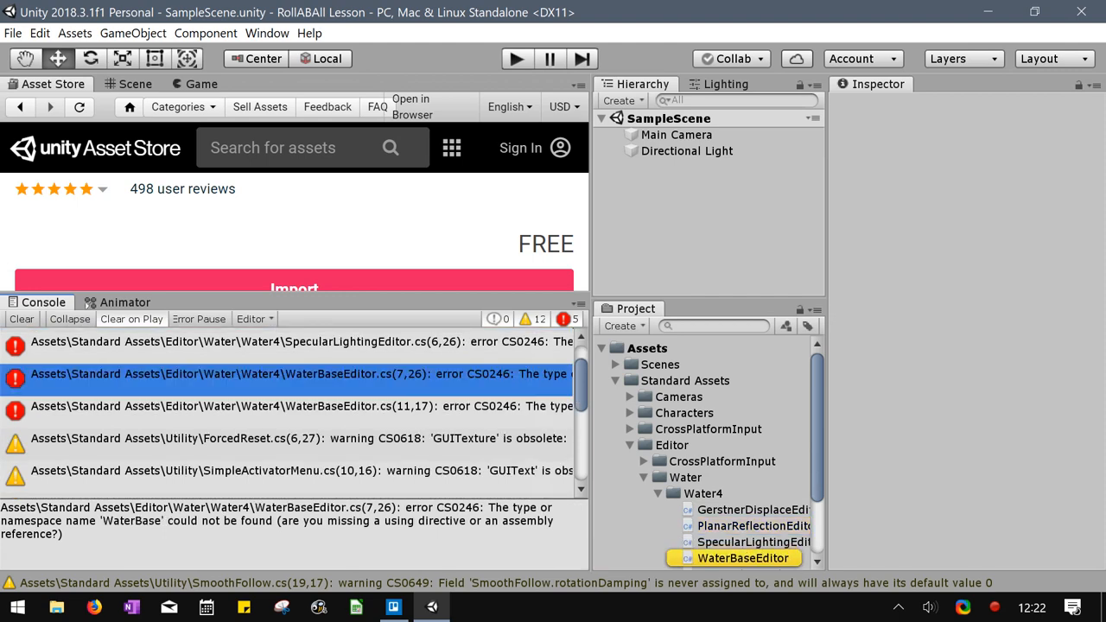
left_click(686, 416)
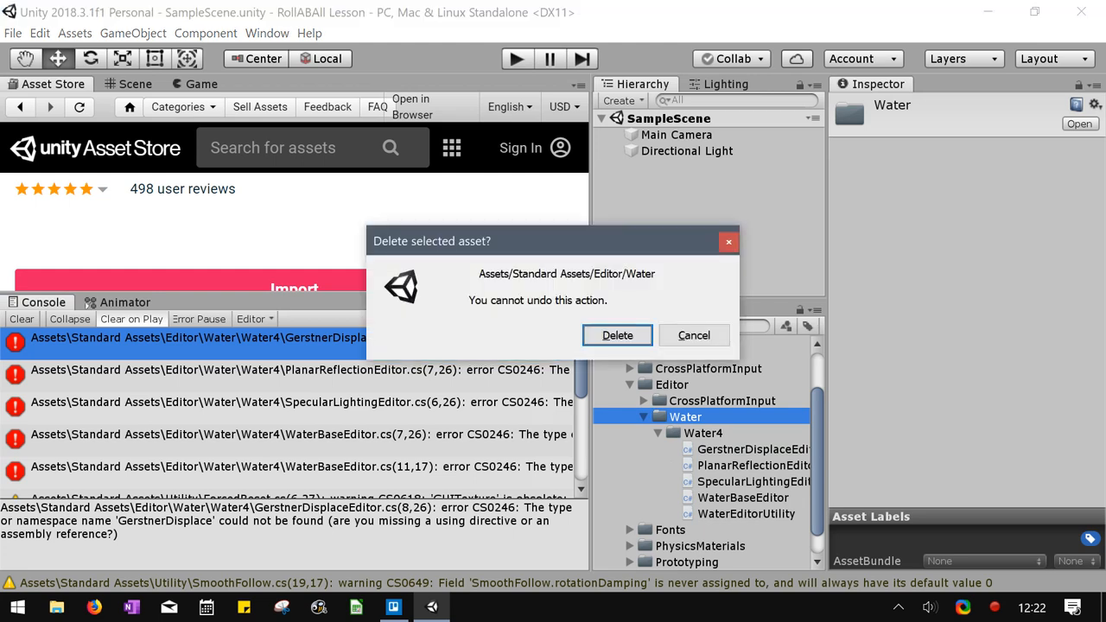
Confirm deleting the Water editor folder so the console errors disappear.
left_click(617, 335)
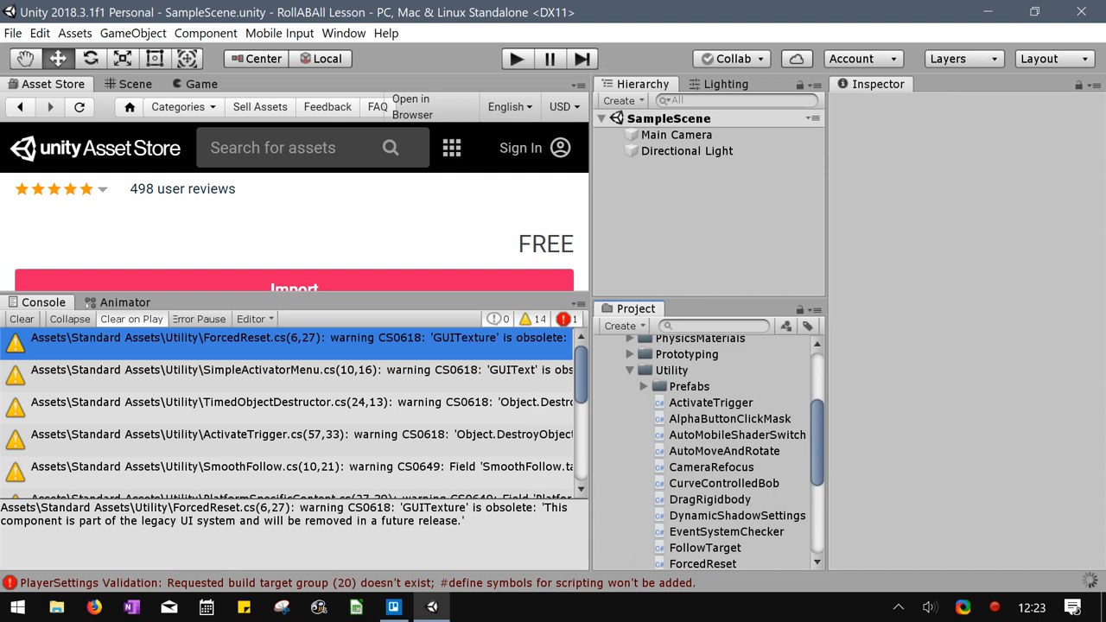
left_click(21, 319)
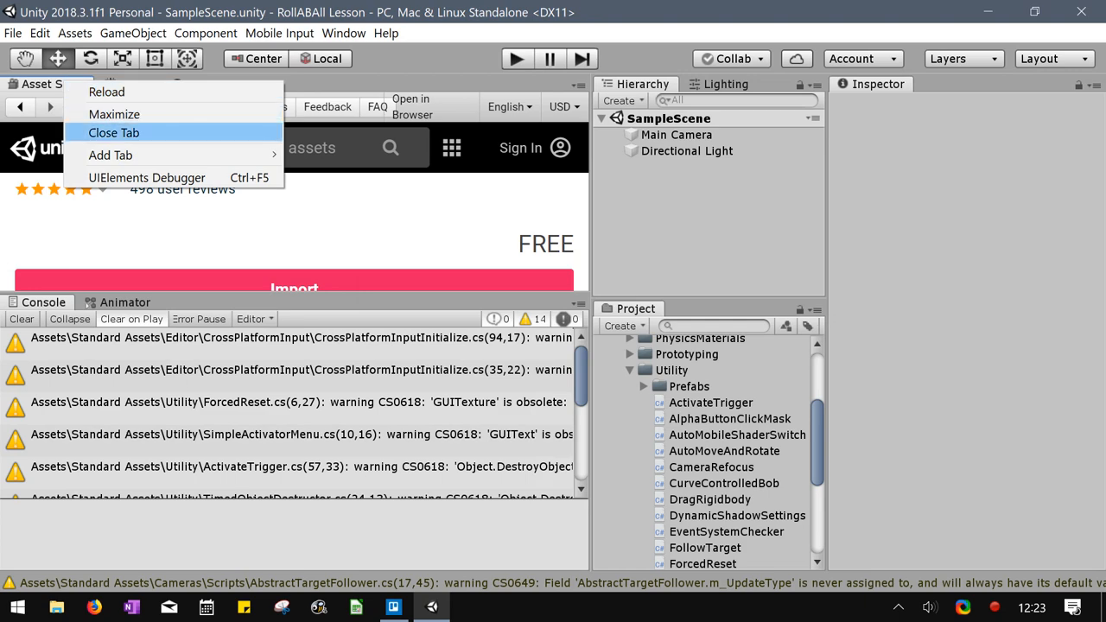
Close the Asset Store, clear the console, and expand the Scenes folder showing SampleScene.
left_click(114, 132)
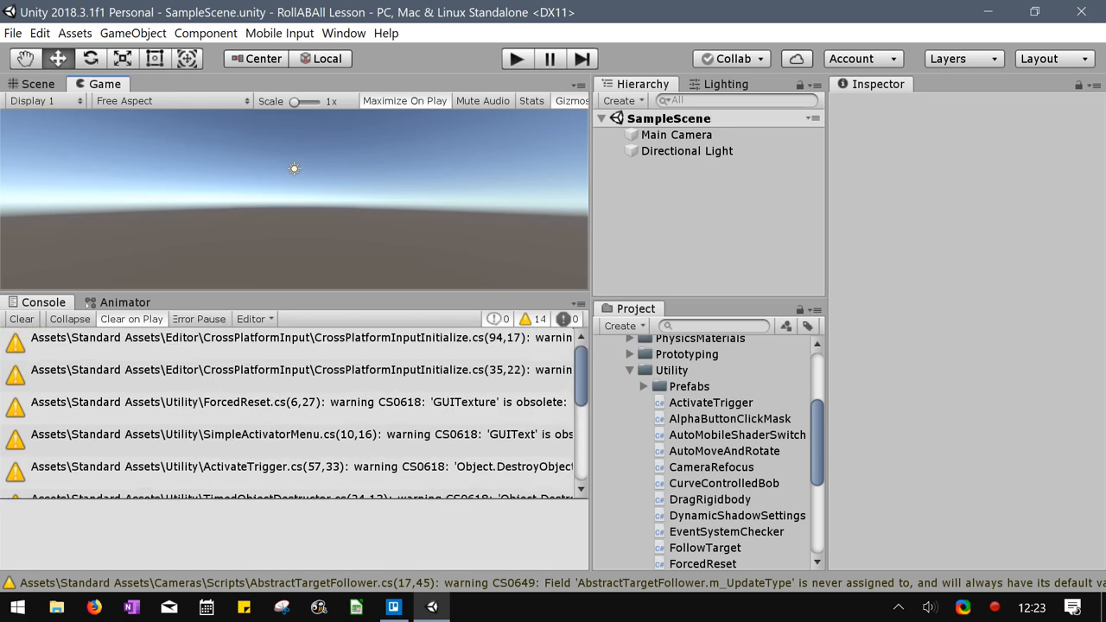
left_click(22, 319)
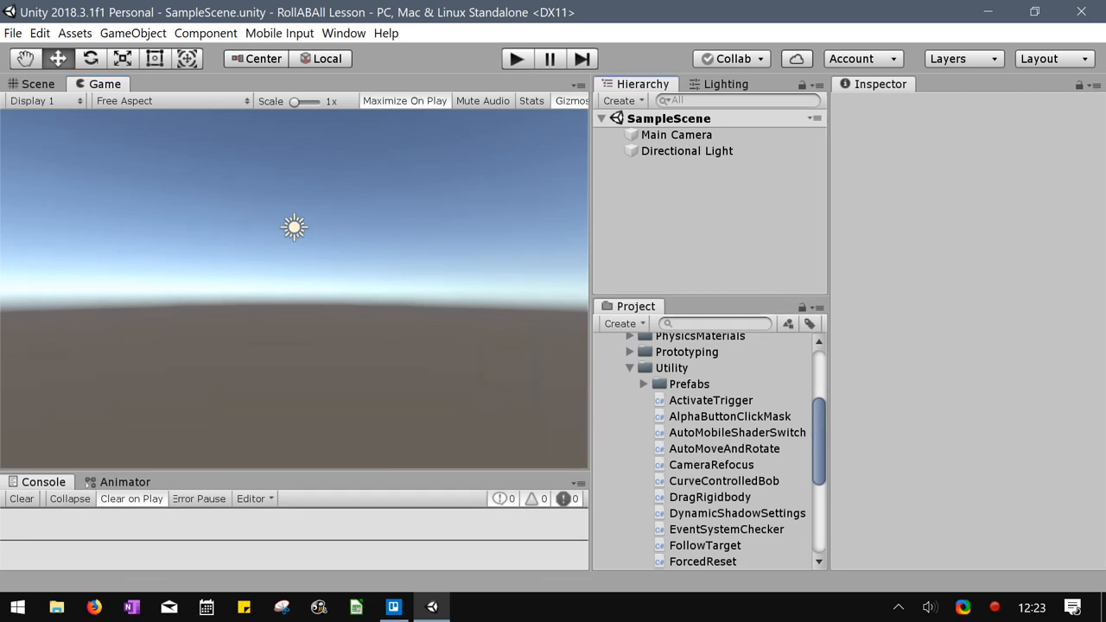
left_click(676, 135)
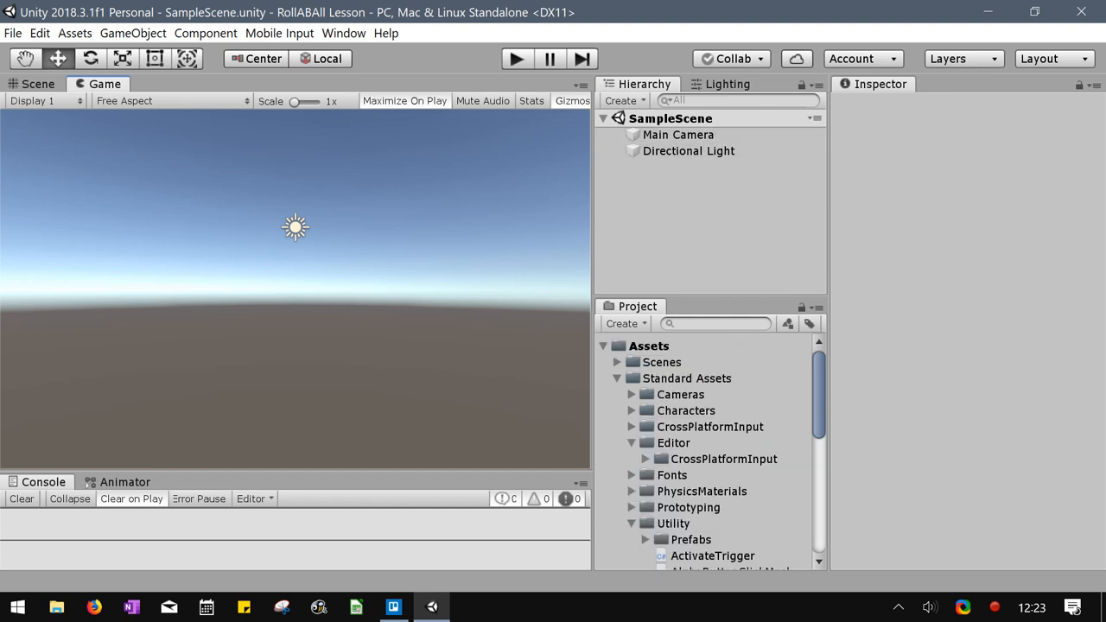
left_click(633, 362)
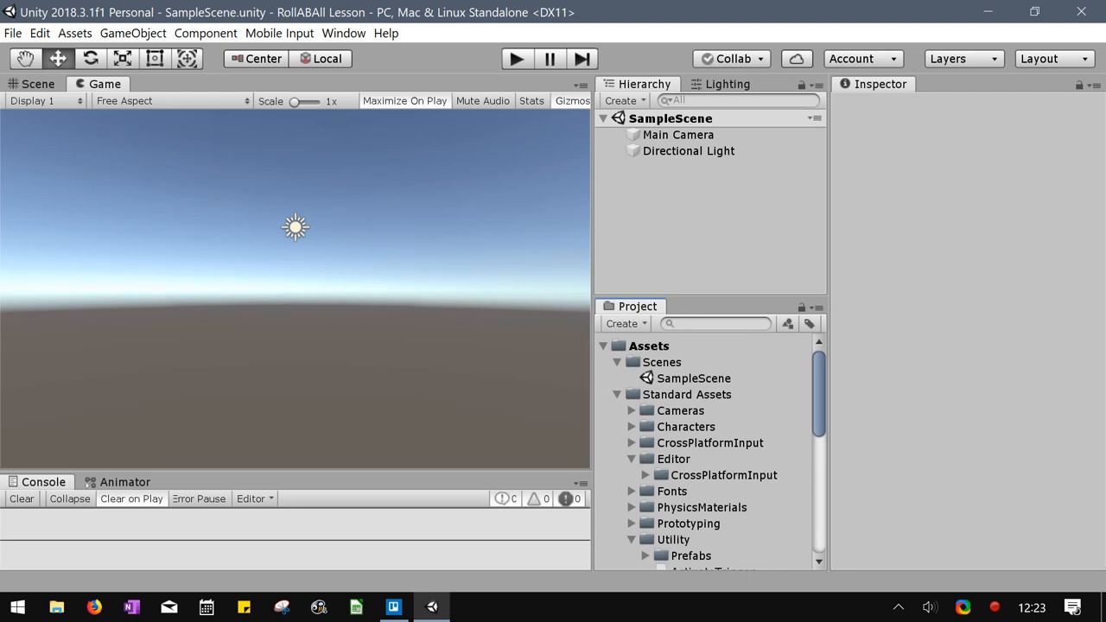
Browse into Standard Assets > Characters in the Project window.
left_click(693, 377)
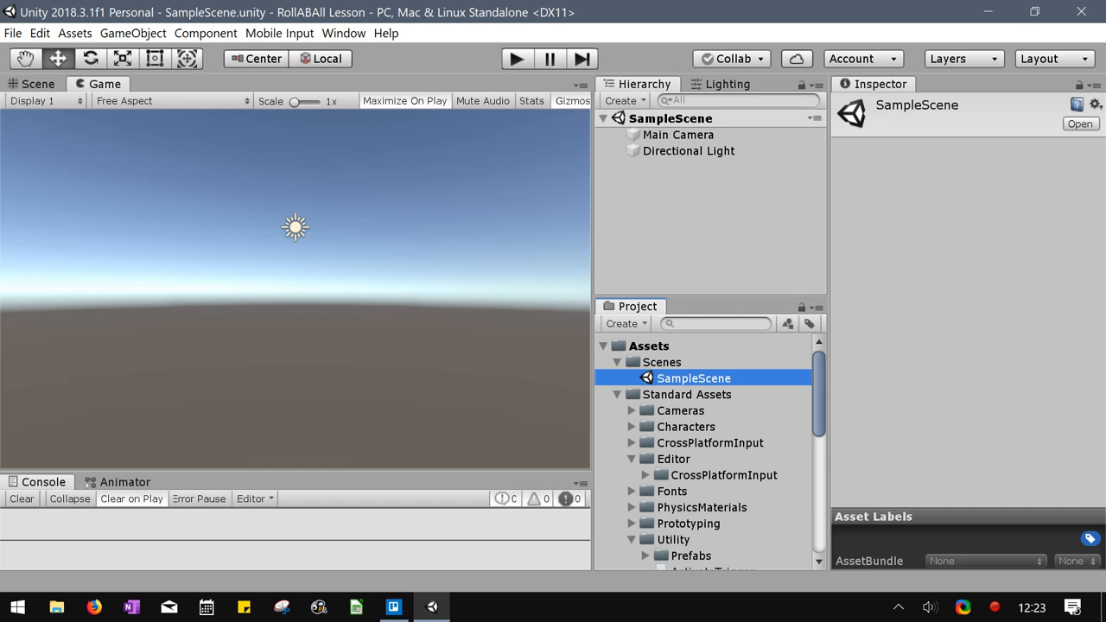
scroll("down", 3)
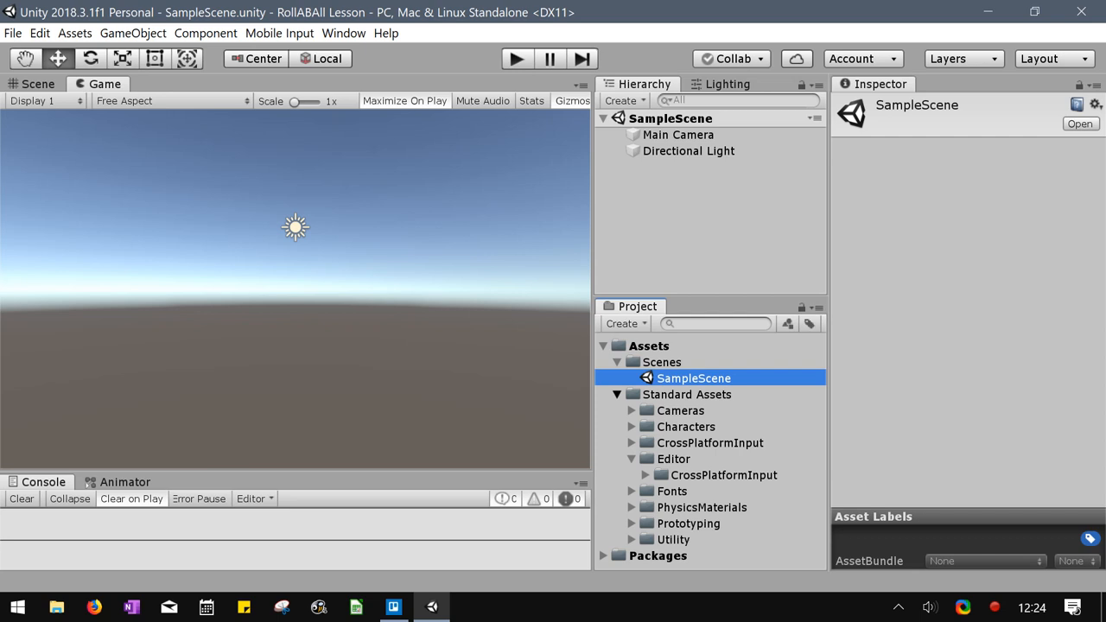
left_click(685, 426)
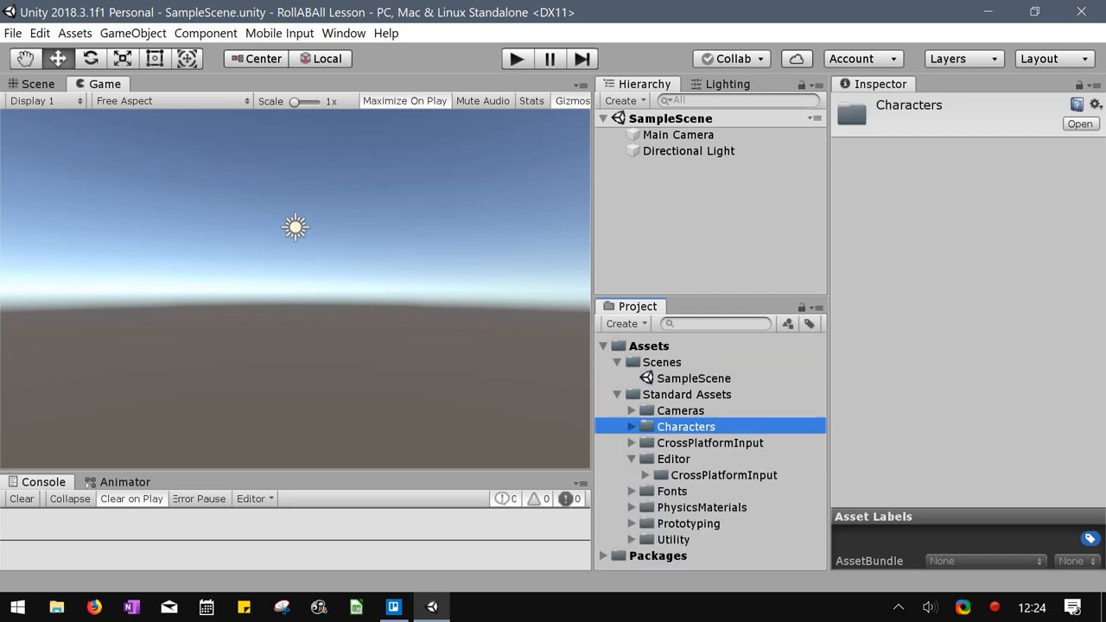
left_click(681, 411)
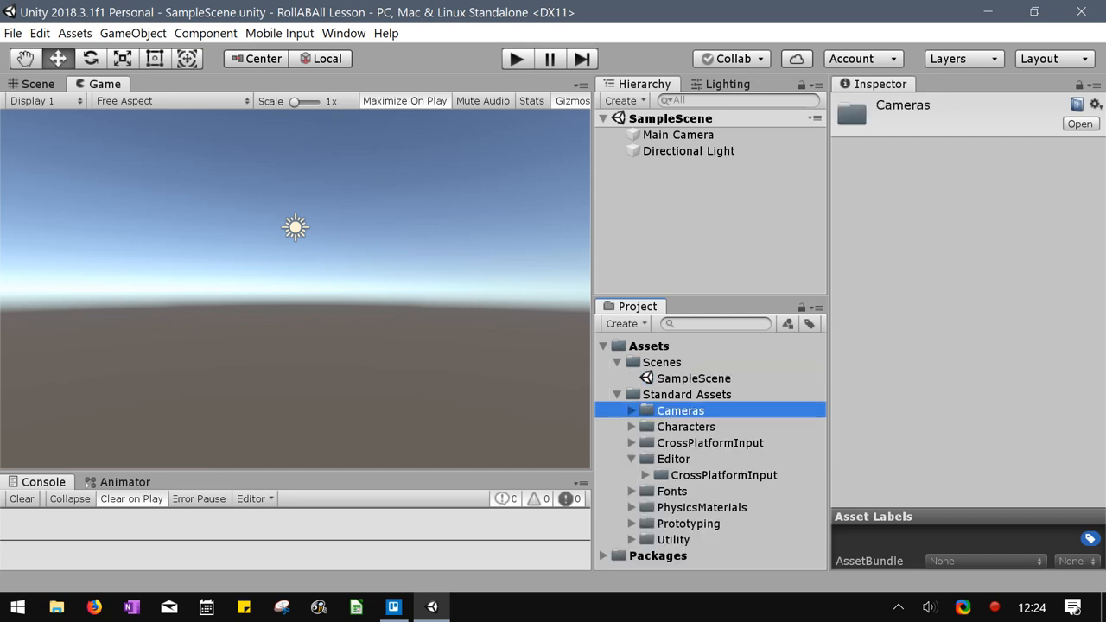
left_click(685, 426)
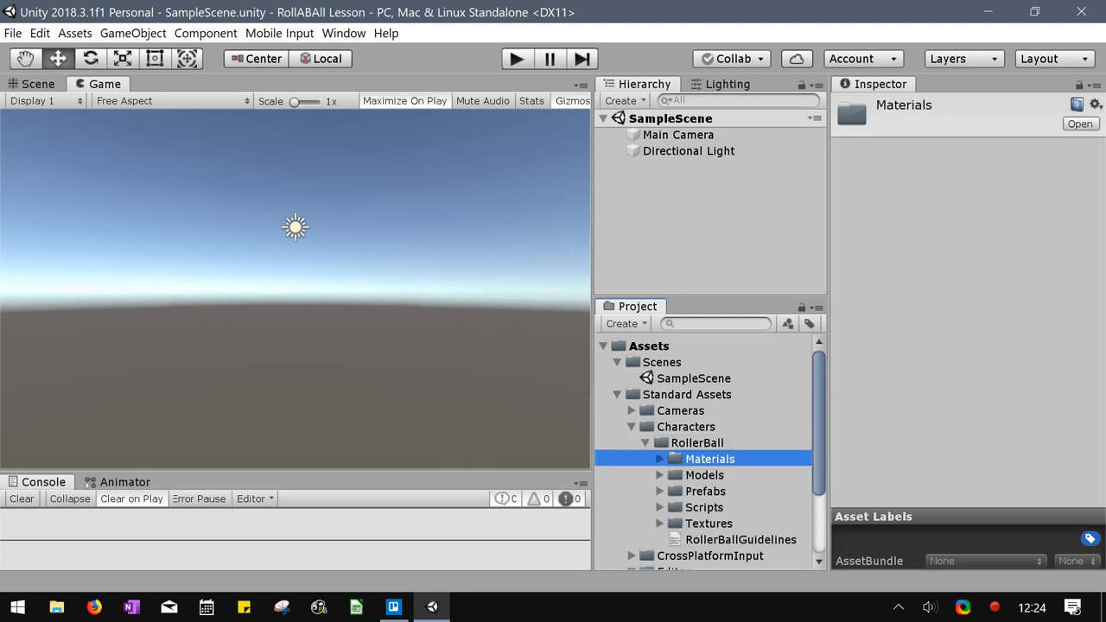
Preview the RollerBall prefab in its Prefabs folder and return to the Scene view.
left_click(705, 490)
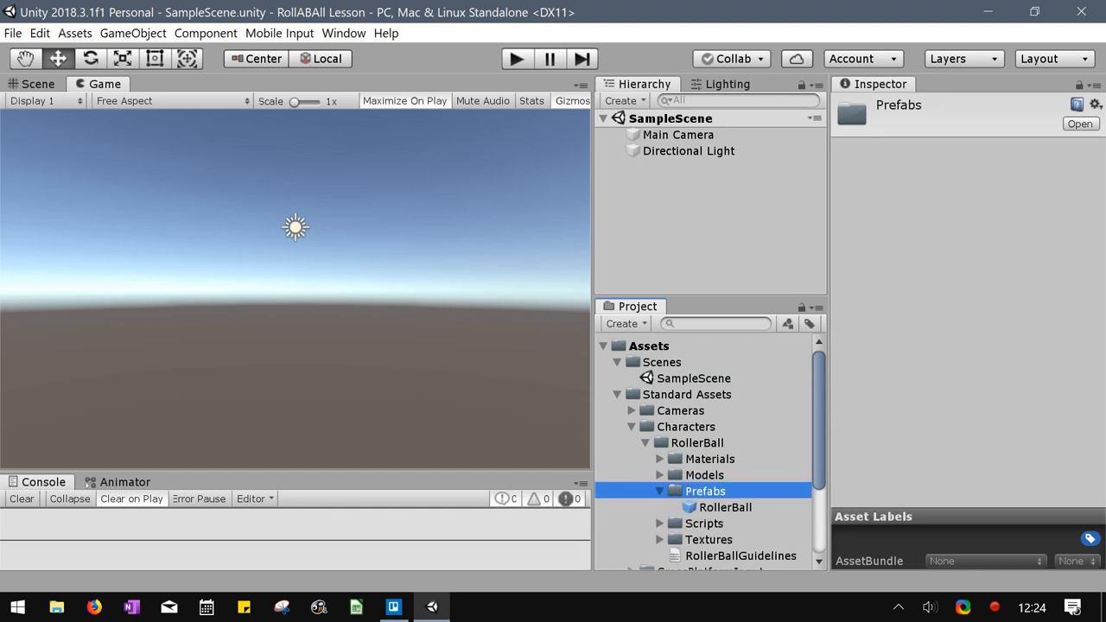
left_click(724, 507)
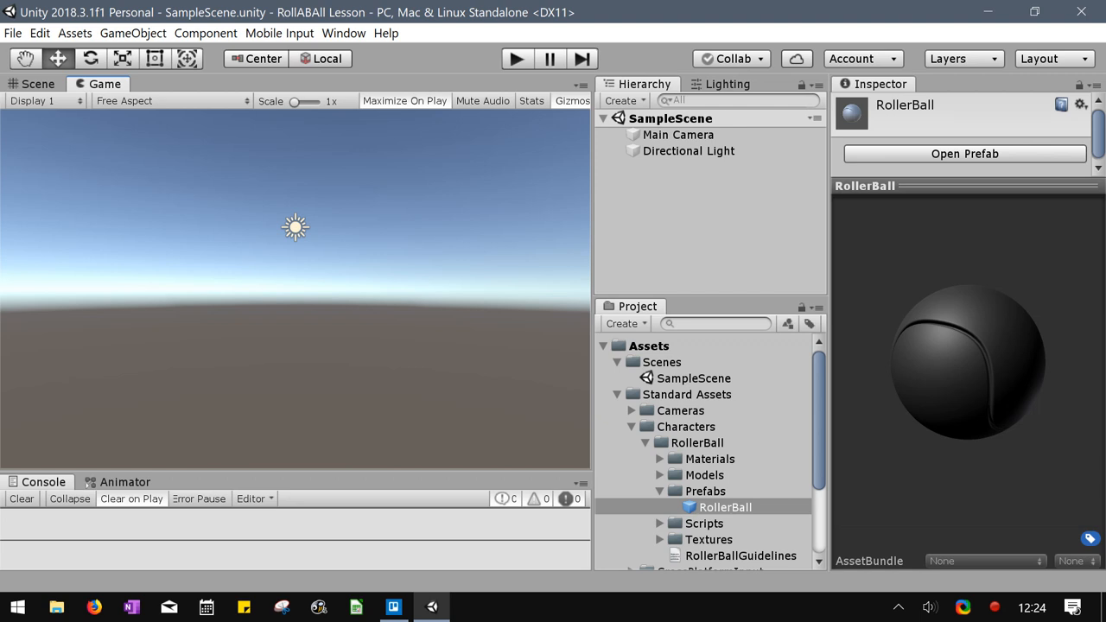
left_click(38, 84)
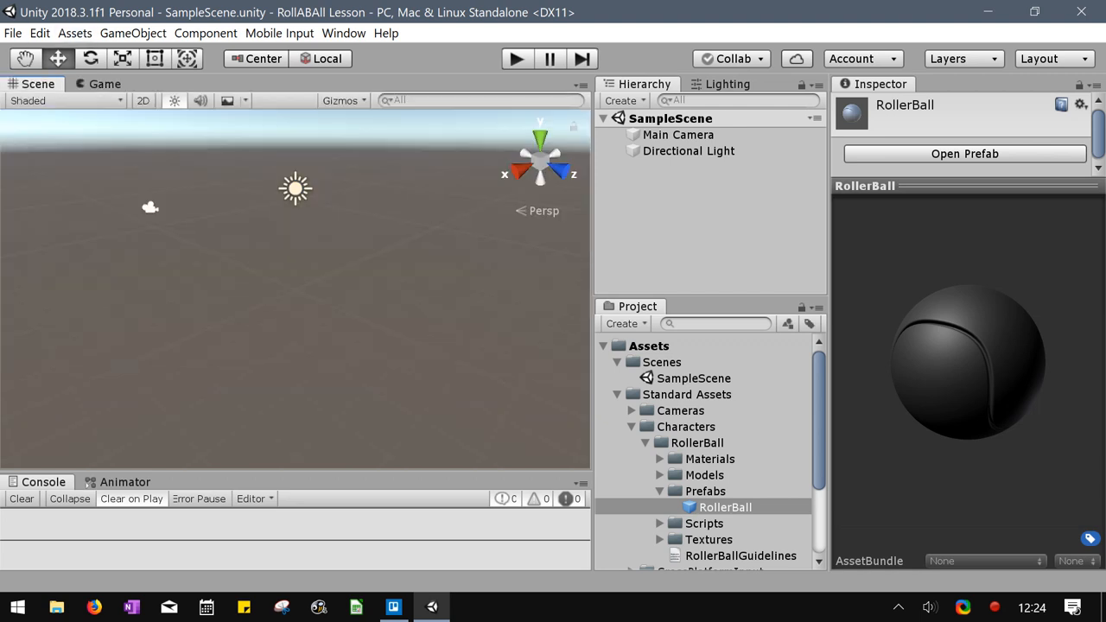
Drop the RollerBall prefab into SampleScene at the origin and zoom out.
left_click(725, 507)
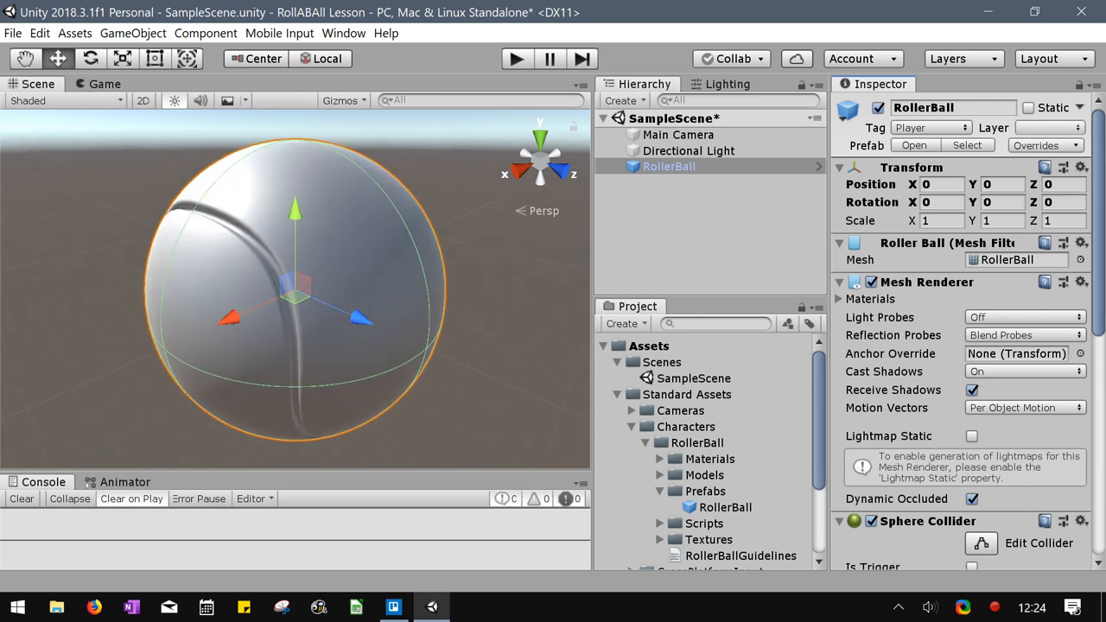
scroll("down", 3)
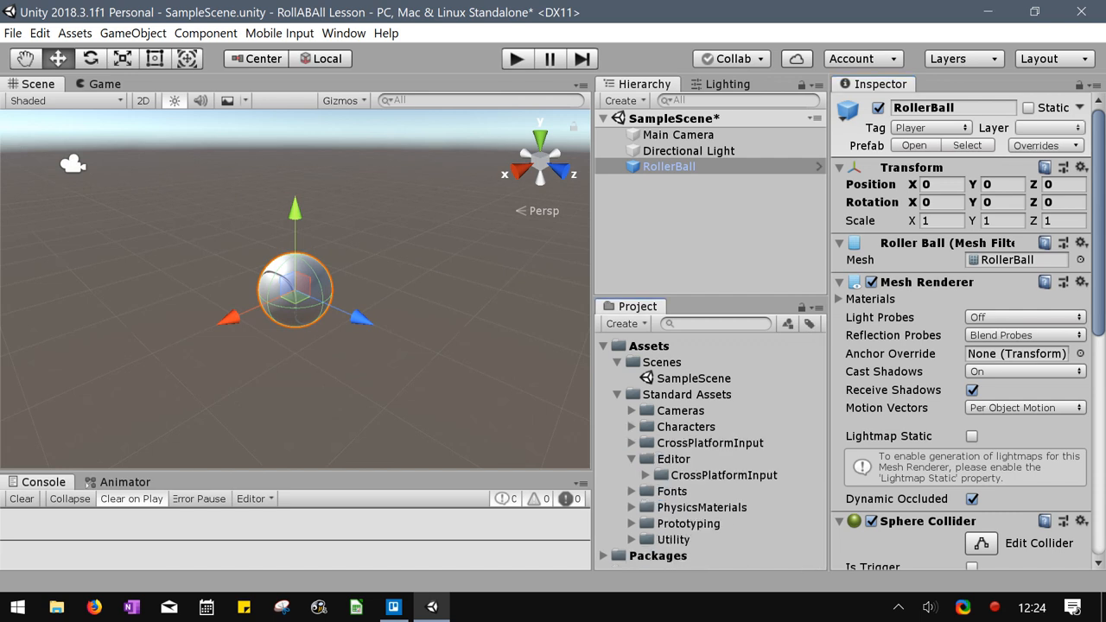
Browse past CrossPlatformInput into the Standard Assets Prototyping folders.
left_click(632, 442)
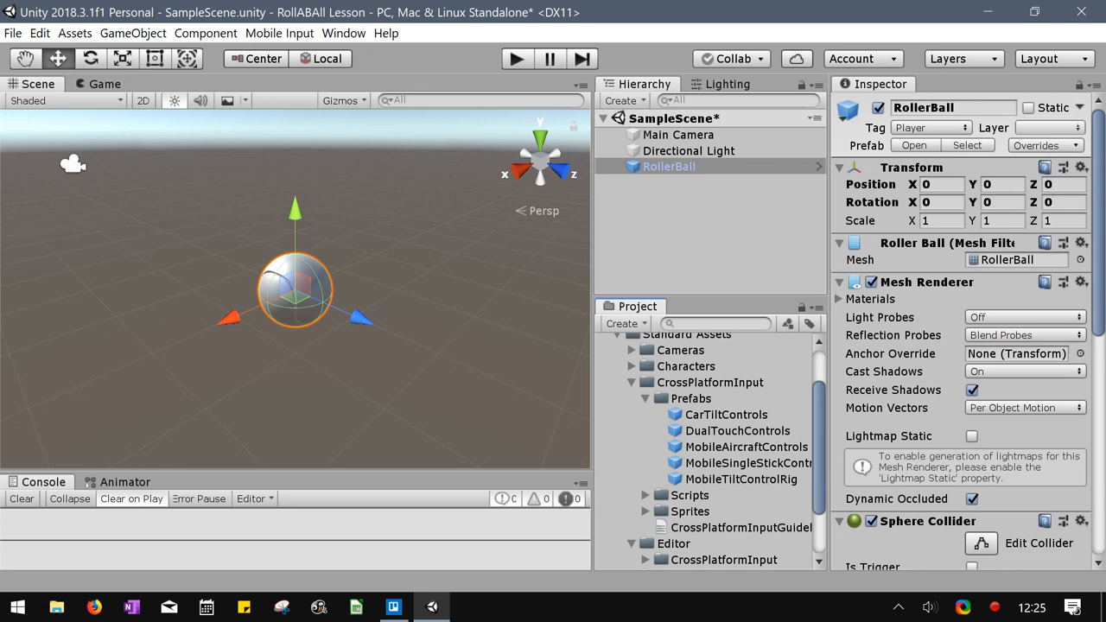
left_click(736, 430)
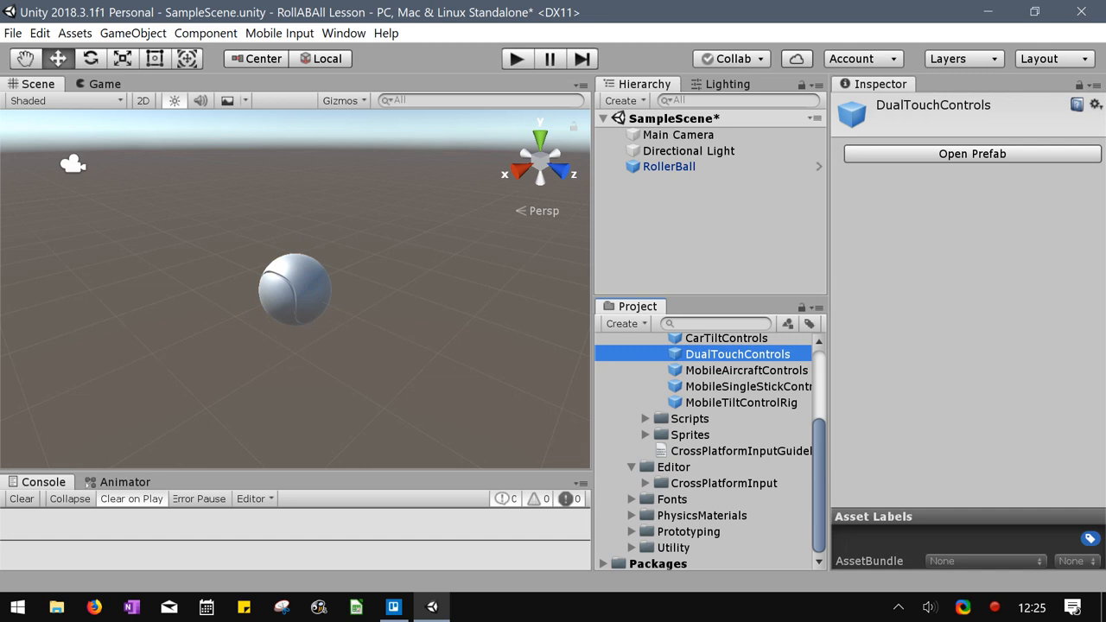
scroll("down", 3)
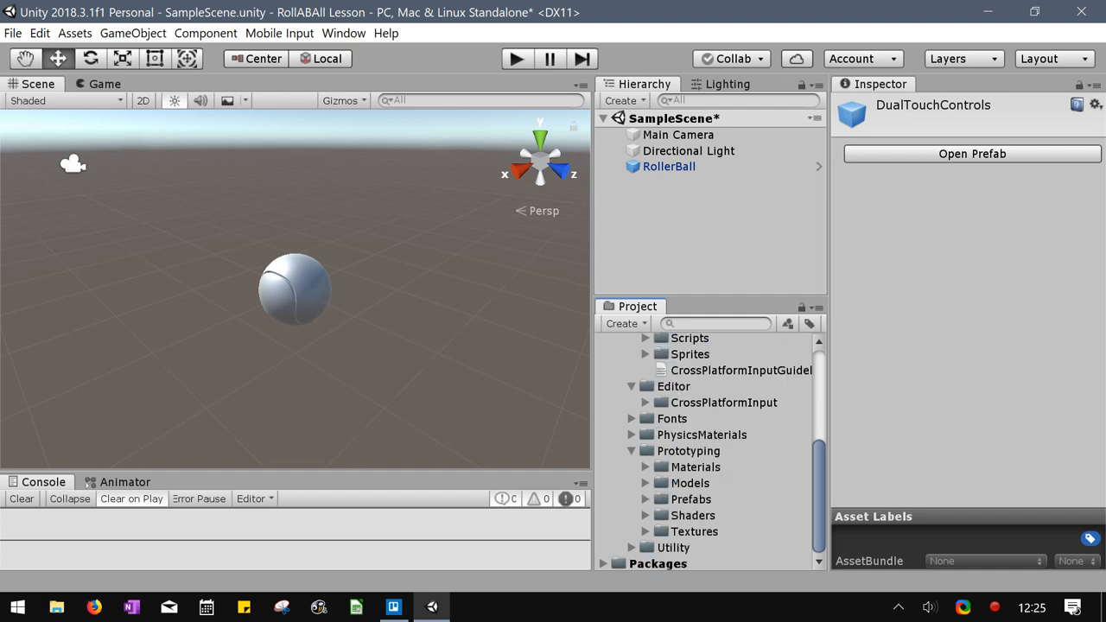
scroll("down", 3)
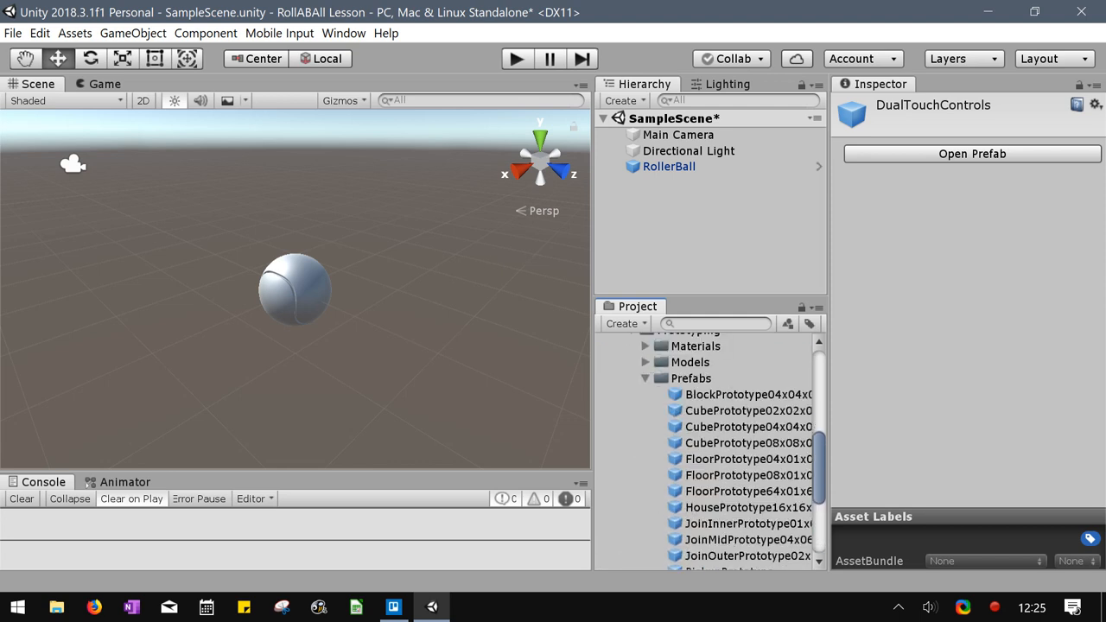
left_click(688, 450)
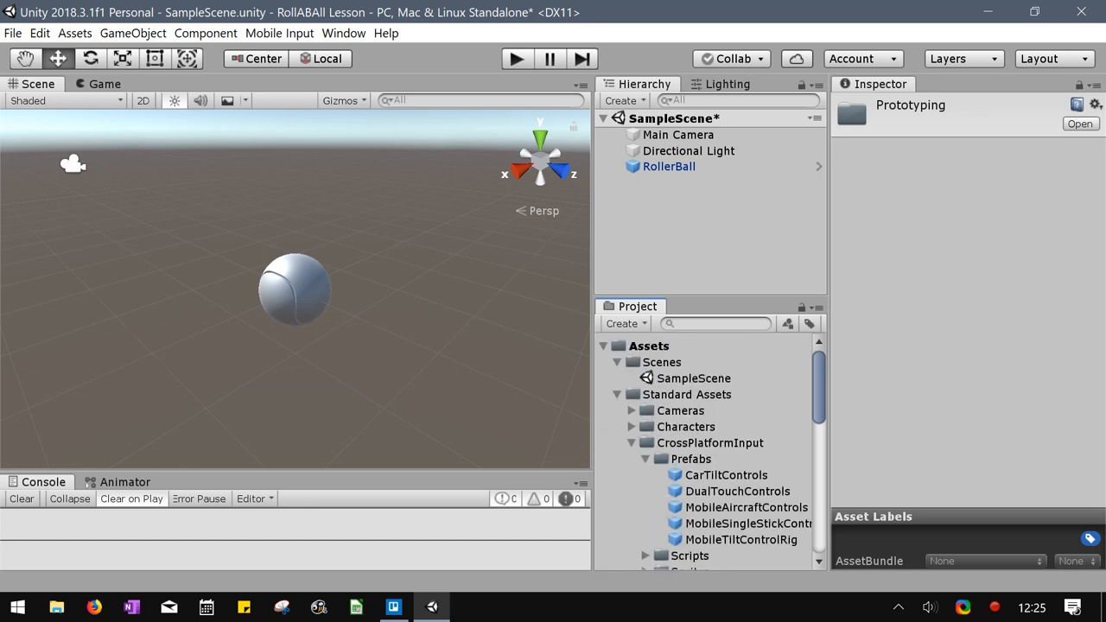
left_click(688, 523)
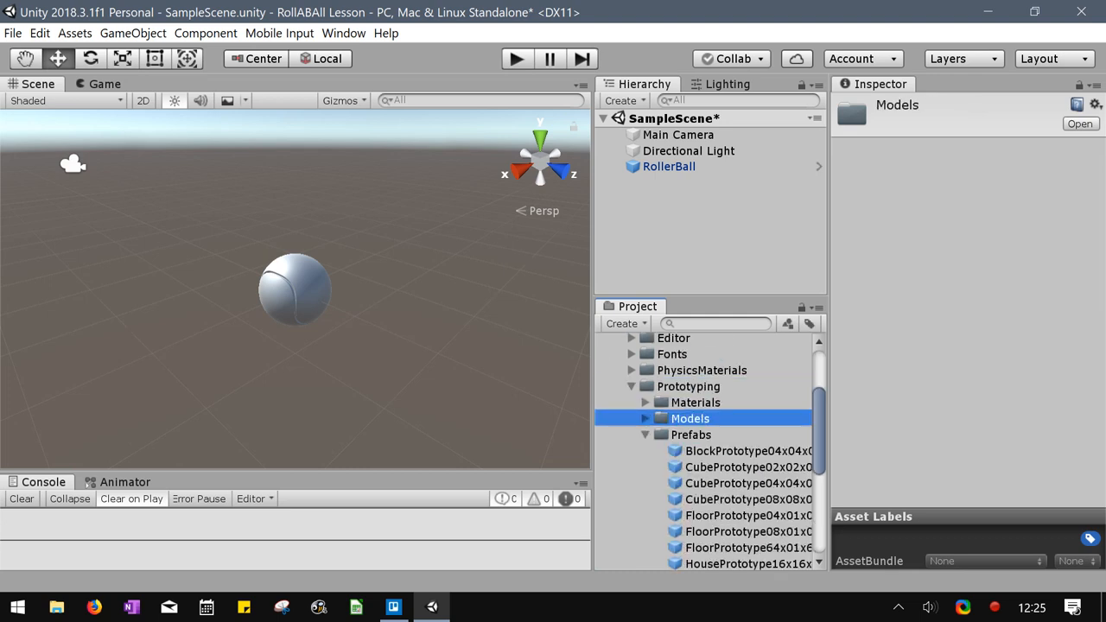
Preview the Block, Cube and Floor prototypes and place FloorPrototype64x01x64 at the origin.
left_click(747, 450)
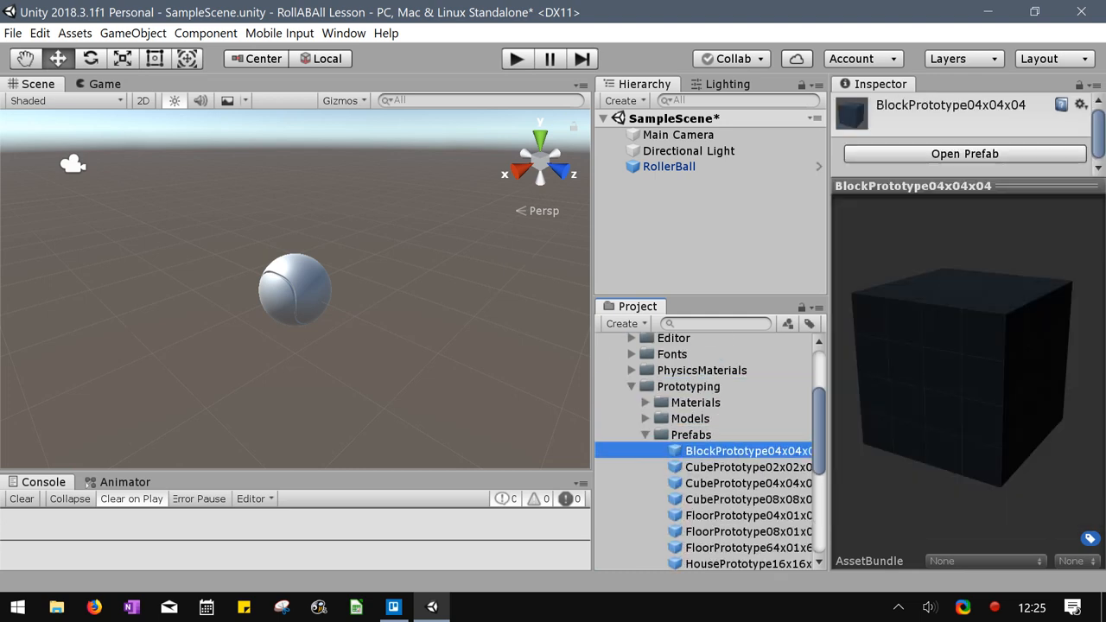
left_click(748, 499)
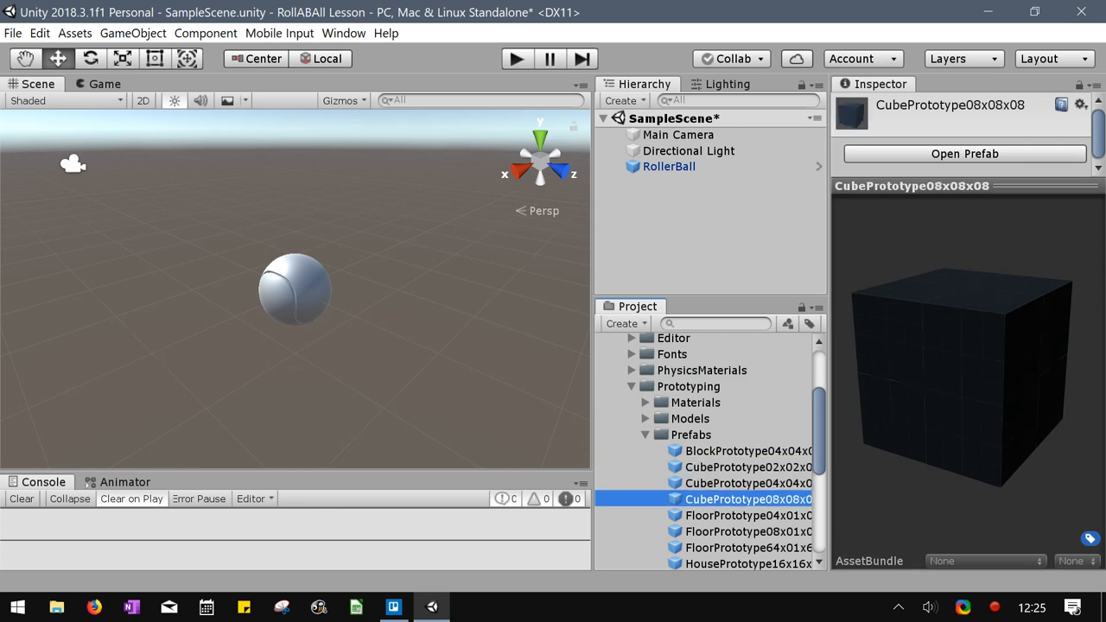
left_click(747, 547)
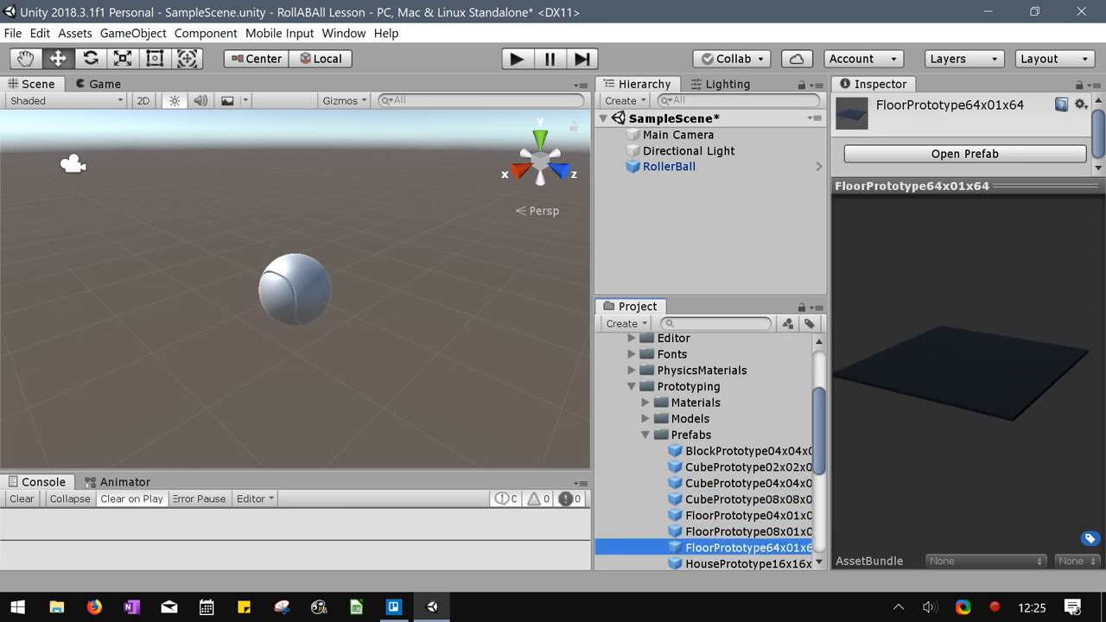
left_click(748, 455)
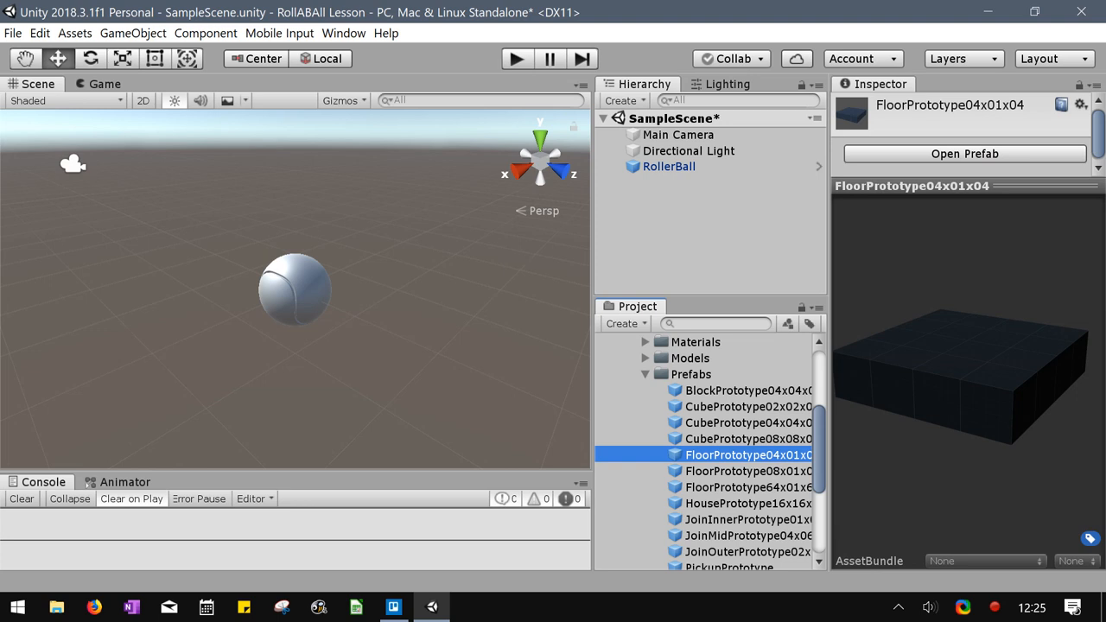
left_click(748, 486)
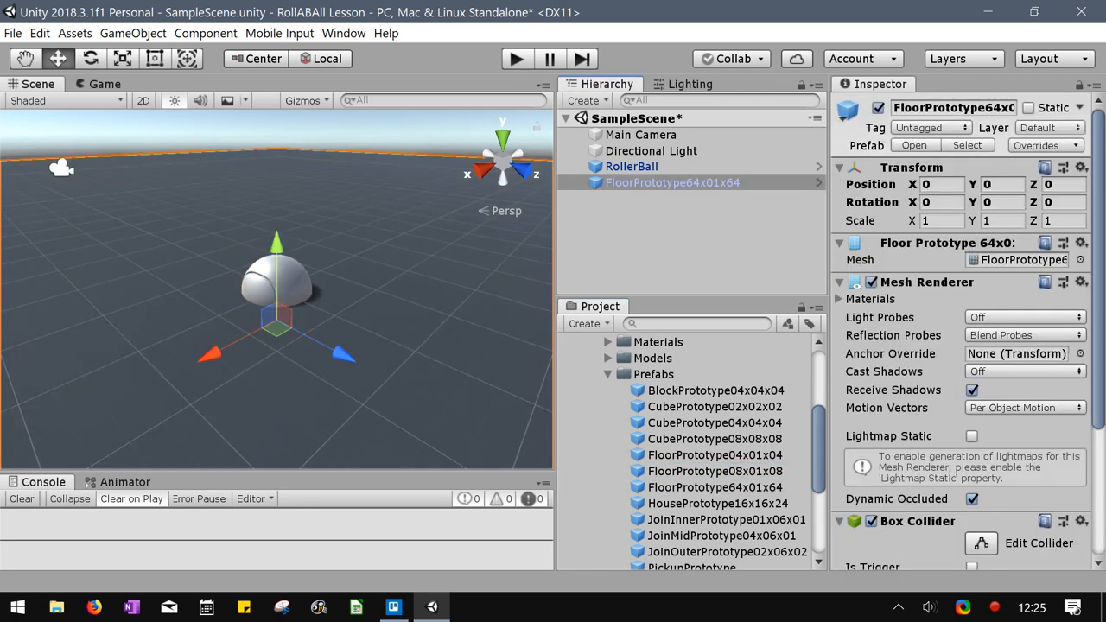
Select the RollerBall and set its Transform Position Y to 0.42 atop the floor.
left_click(673, 182)
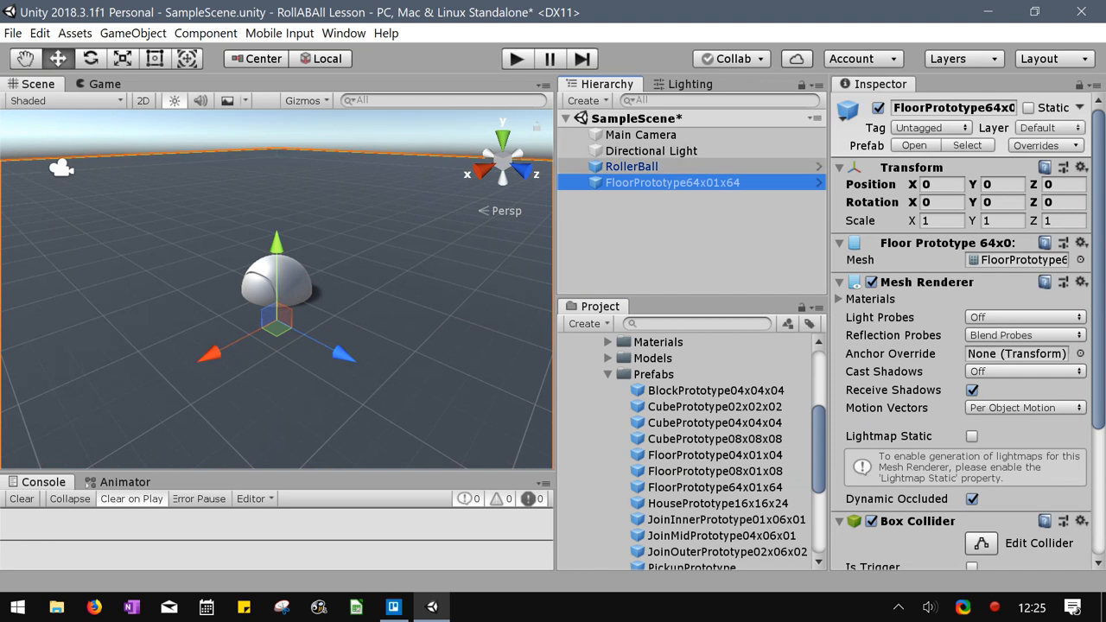
left_click(632, 165)
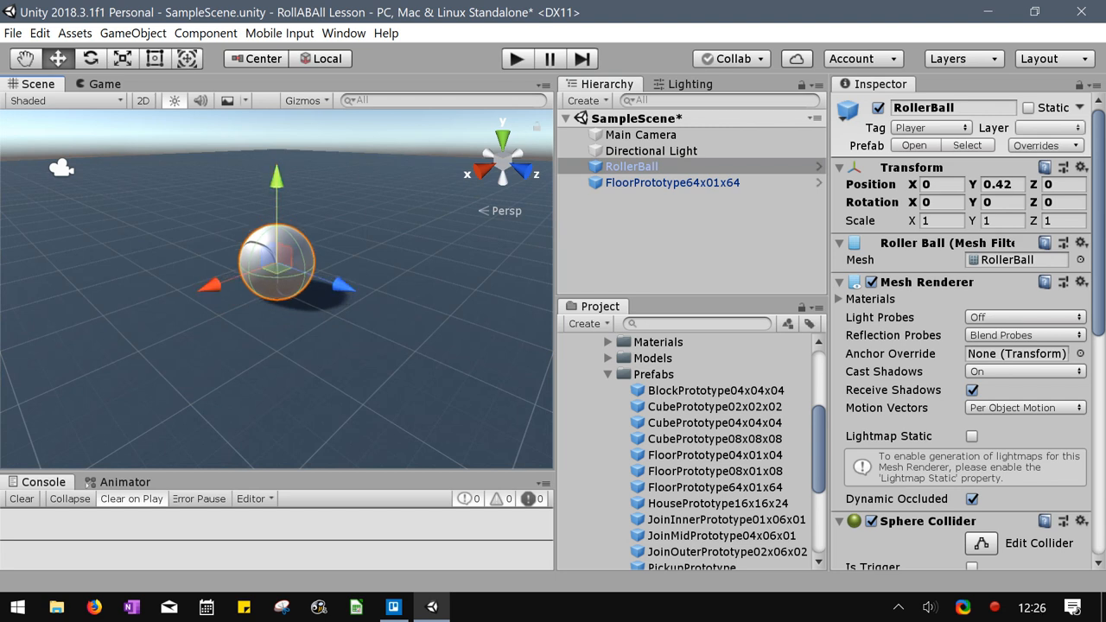
mouse_move(517, 58)
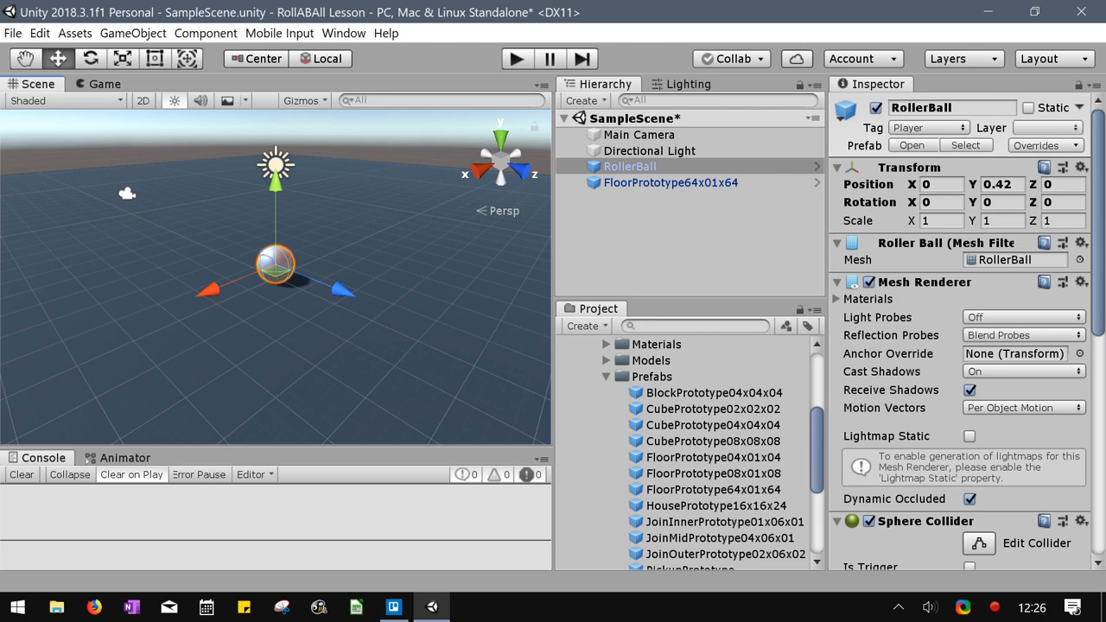
scroll("down", 3)
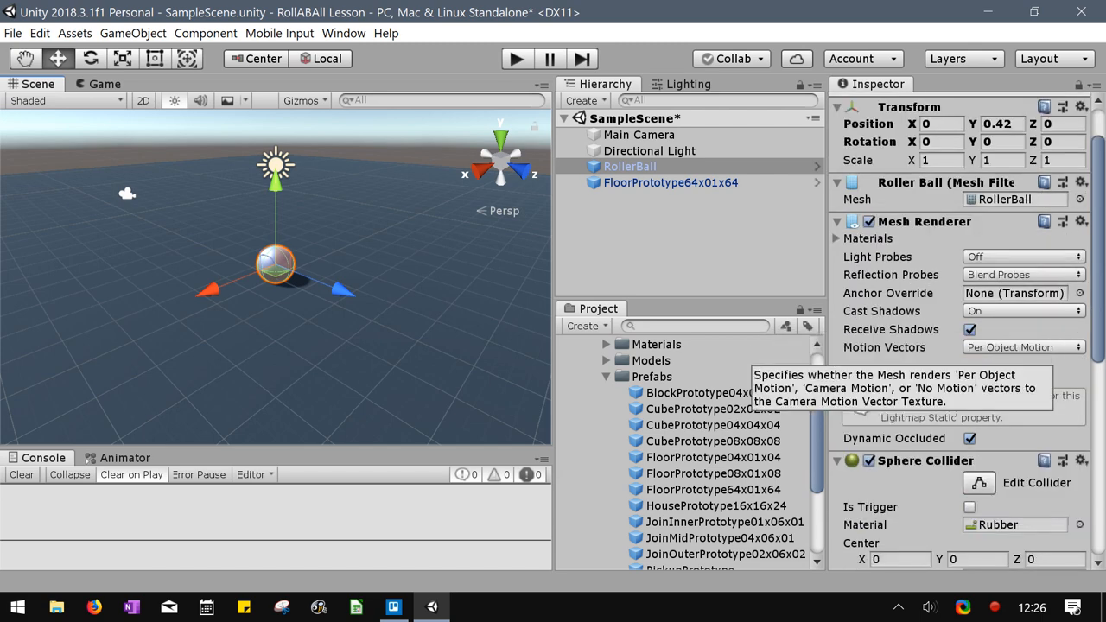
mouse_move(885, 375)
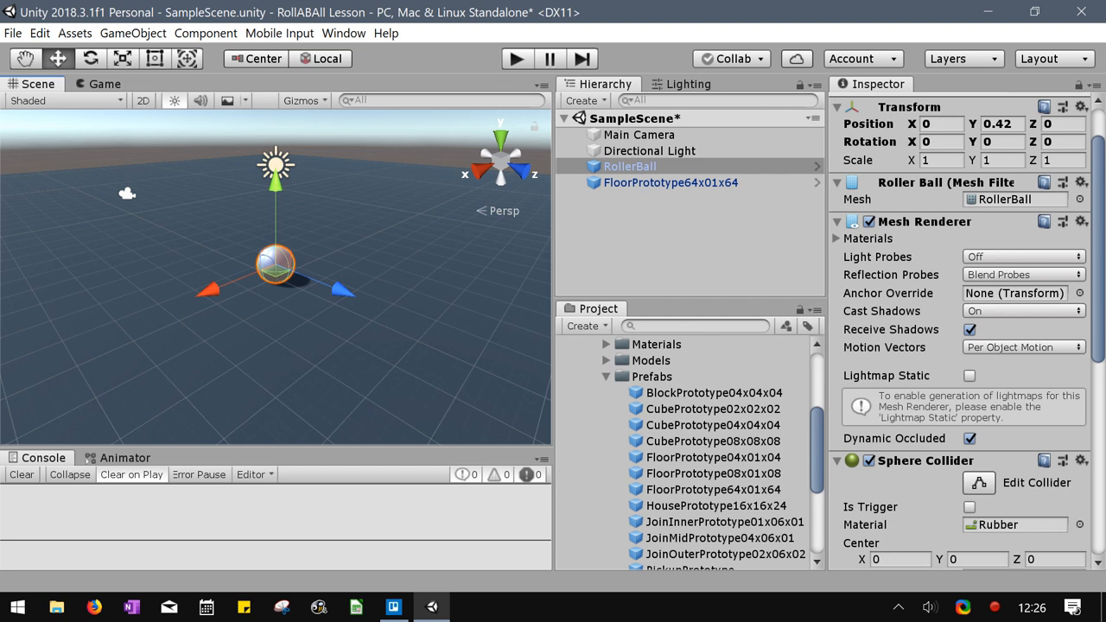